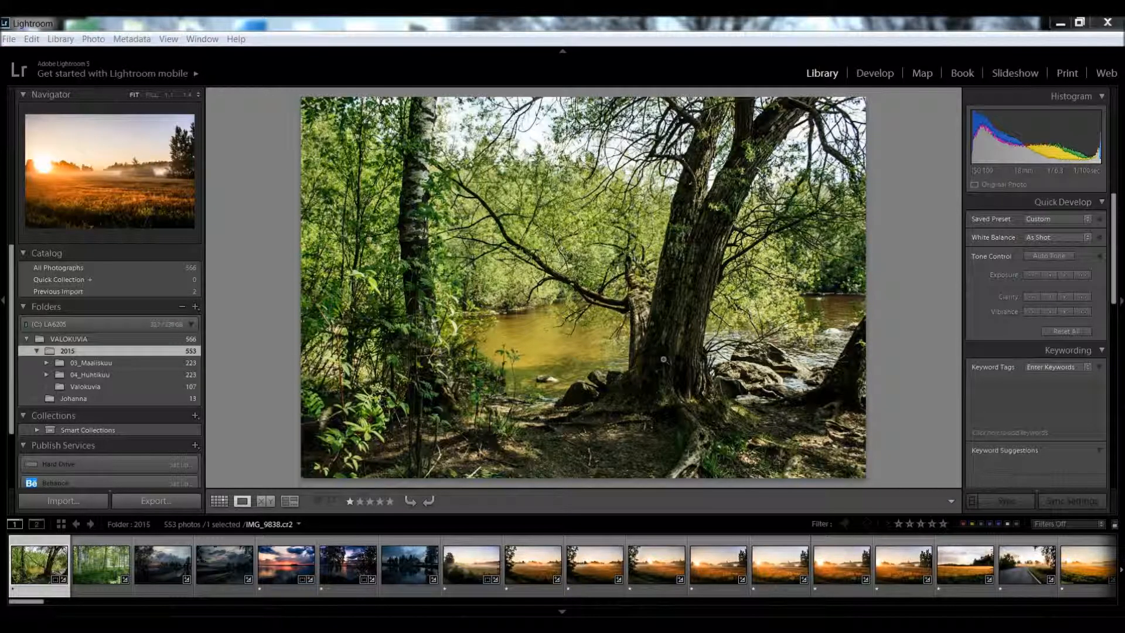
{"action": "mouse_move", "coordinate": [331, 23]}
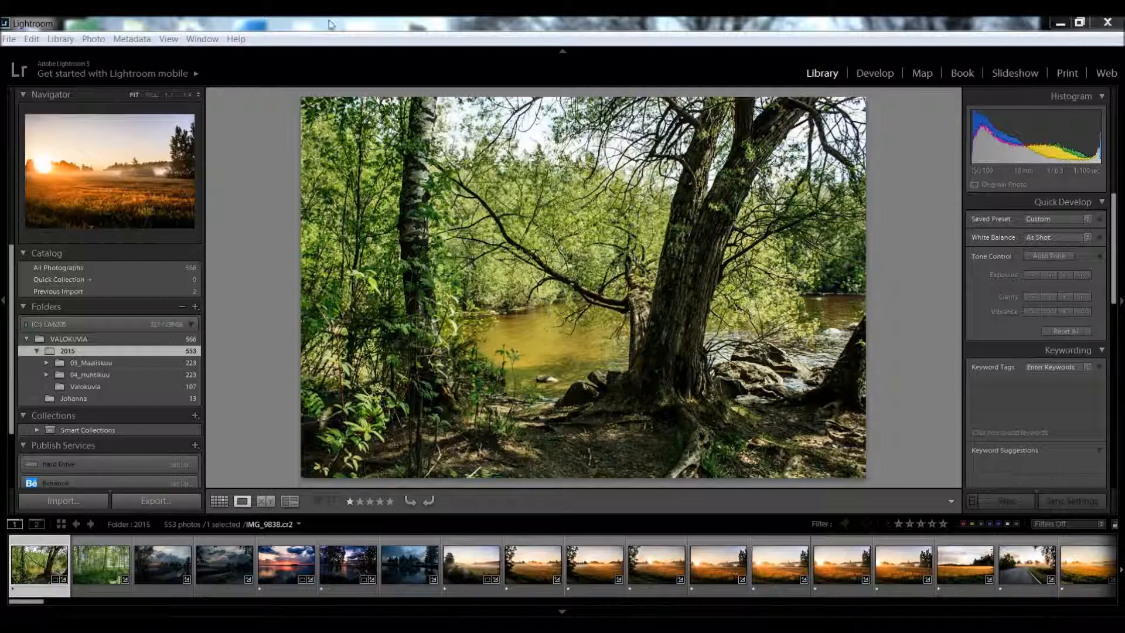
{"action": "mouse_move", "coordinate": [231, 177]}
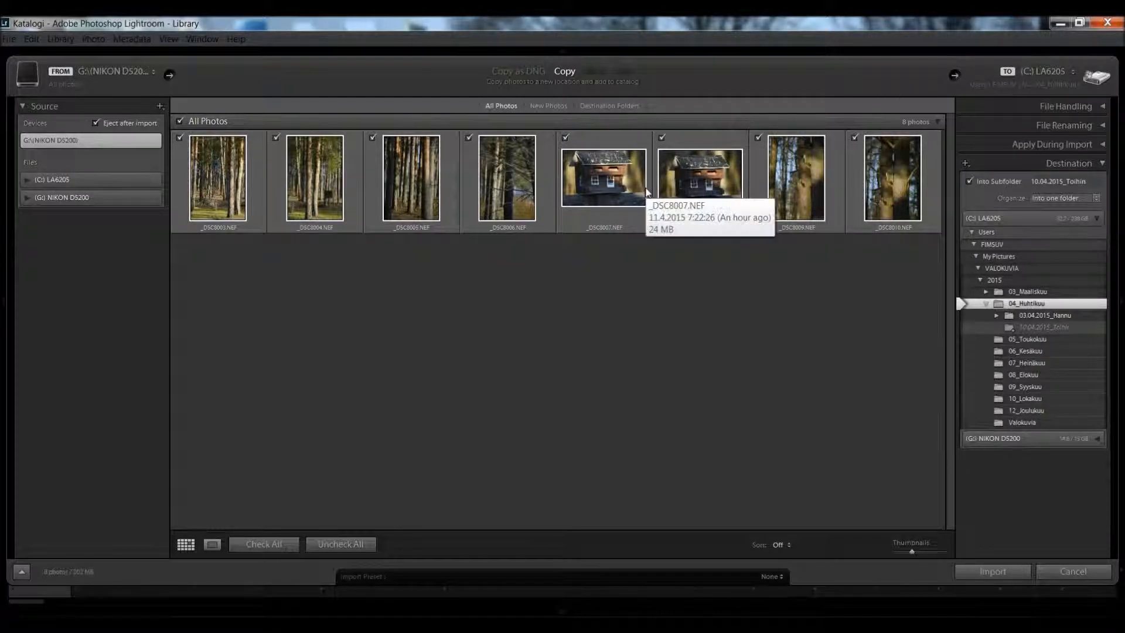
{"action": "mouse_move", "coordinate": [218, 177]}
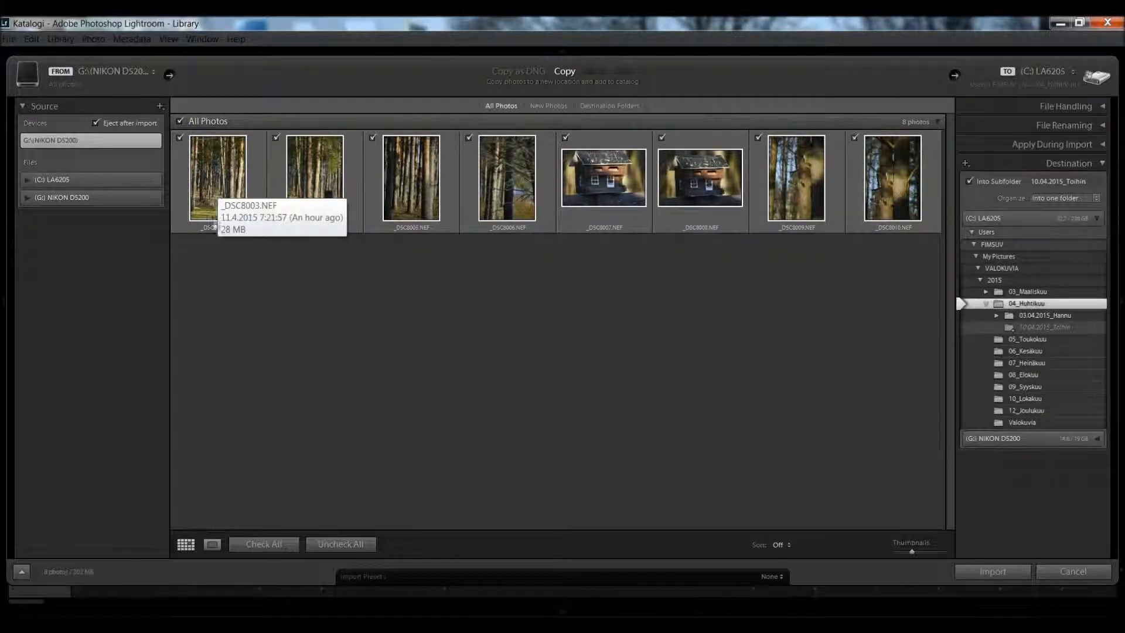
{"action": "left_click", "coordinate": [340, 544]}
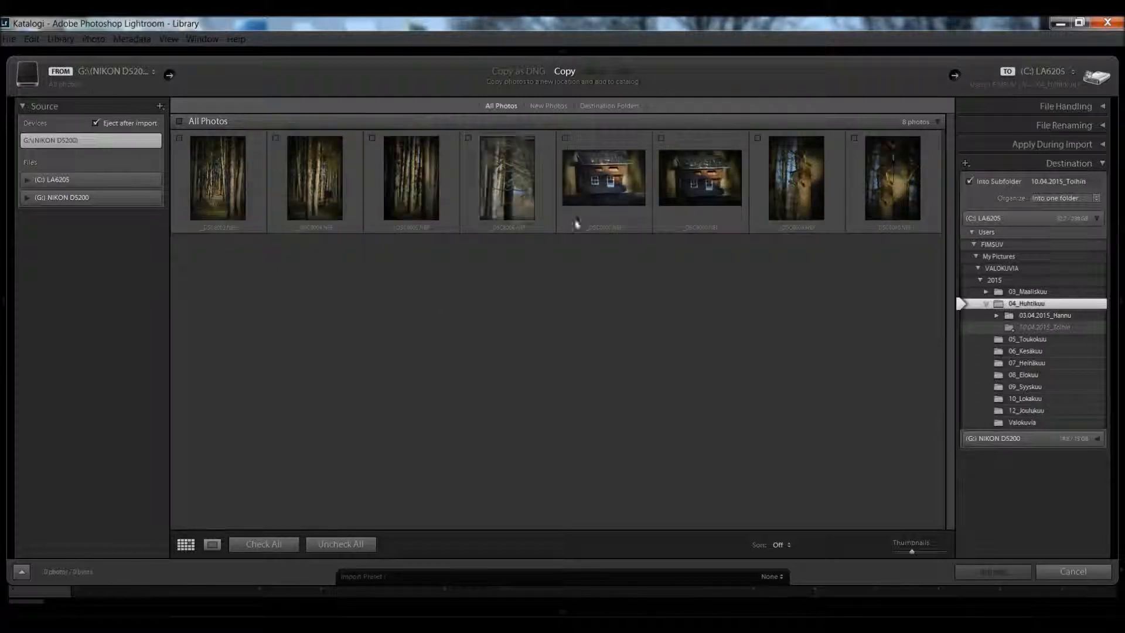
{"action": "left_click", "coordinate": [314, 178]}
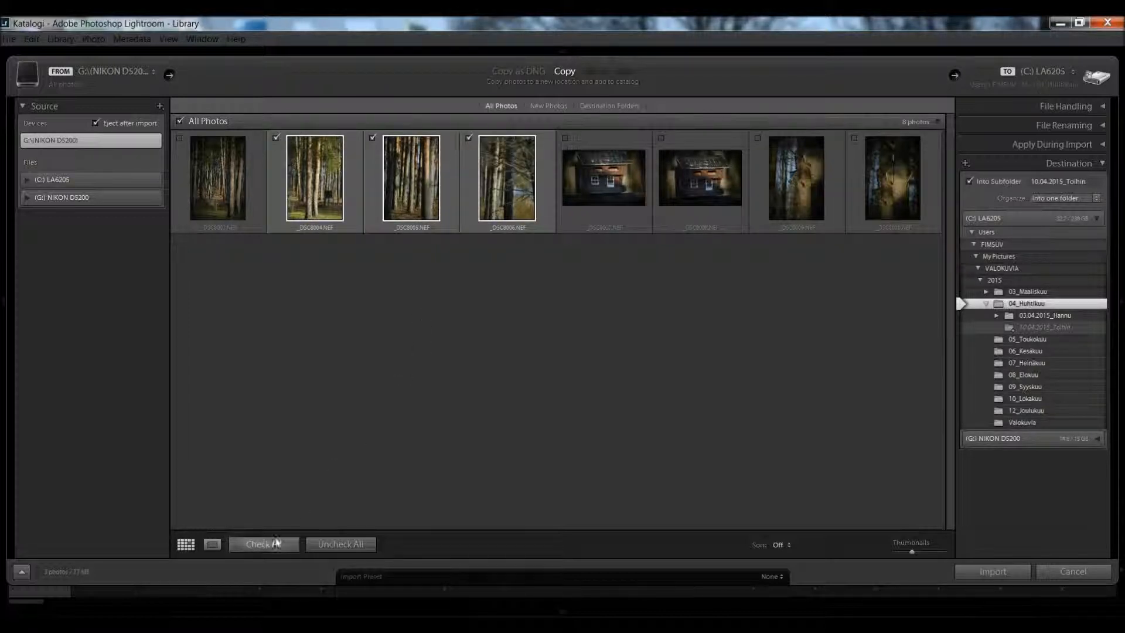
{"action": "left_click", "coordinate": [262, 544]}
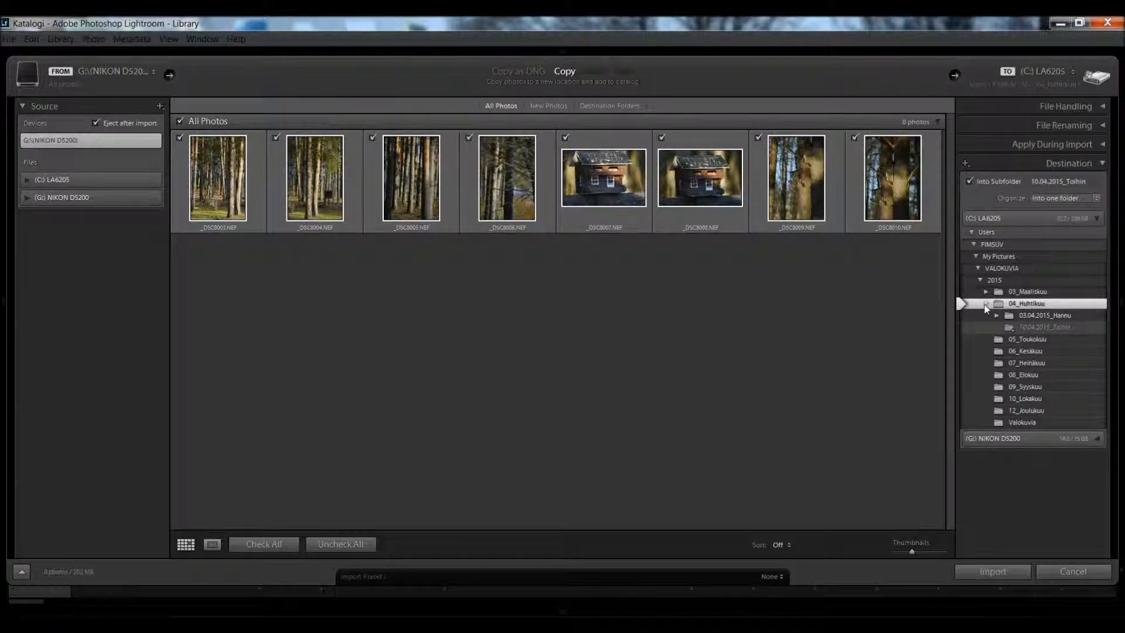
Step: Set destination 04_Huhtikuu with new subfolder 11.04.2015_Tutorial for the imported photos
{"action": "left_click", "coordinate": [987, 304]}
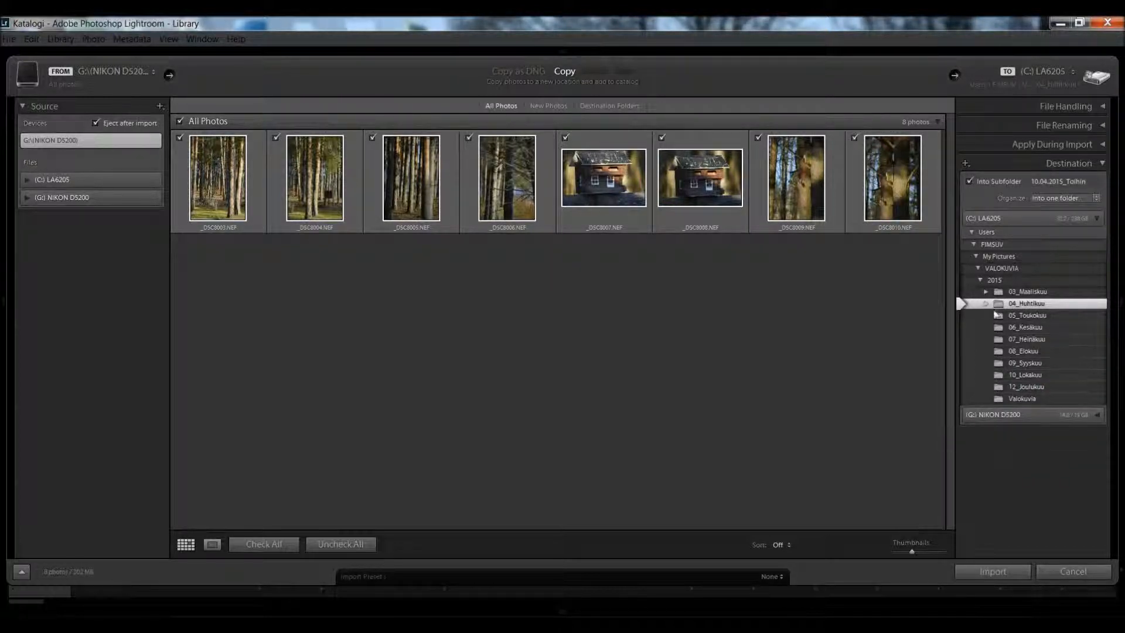
{"action": "left_click", "coordinate": [987, 303]}
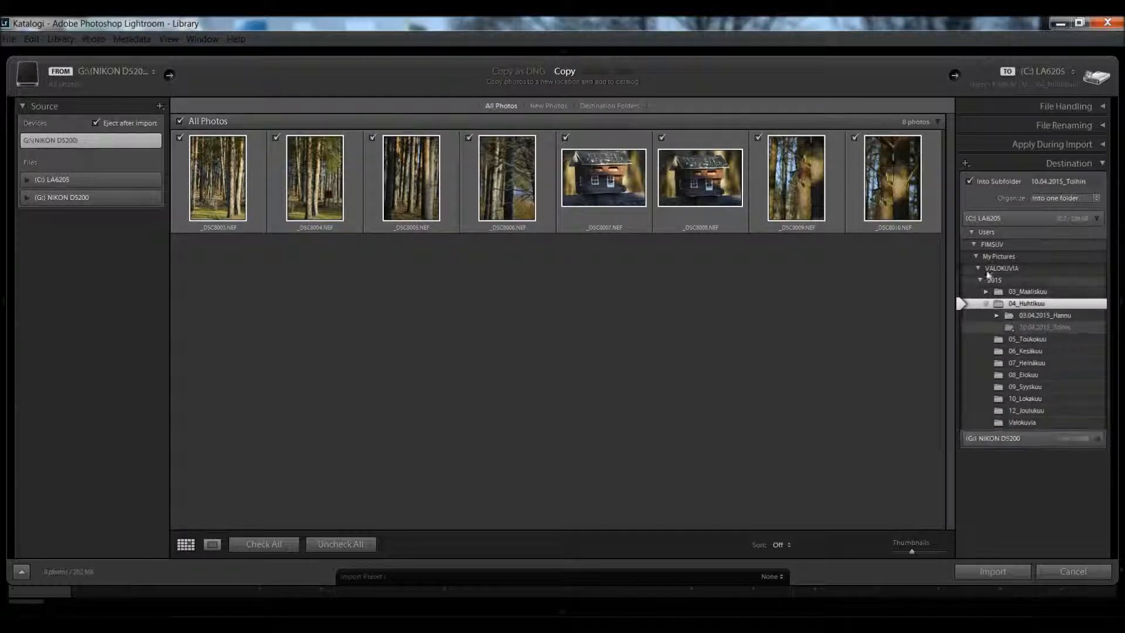
{"action": "mouse_move", "coordinate": [491, 285]}
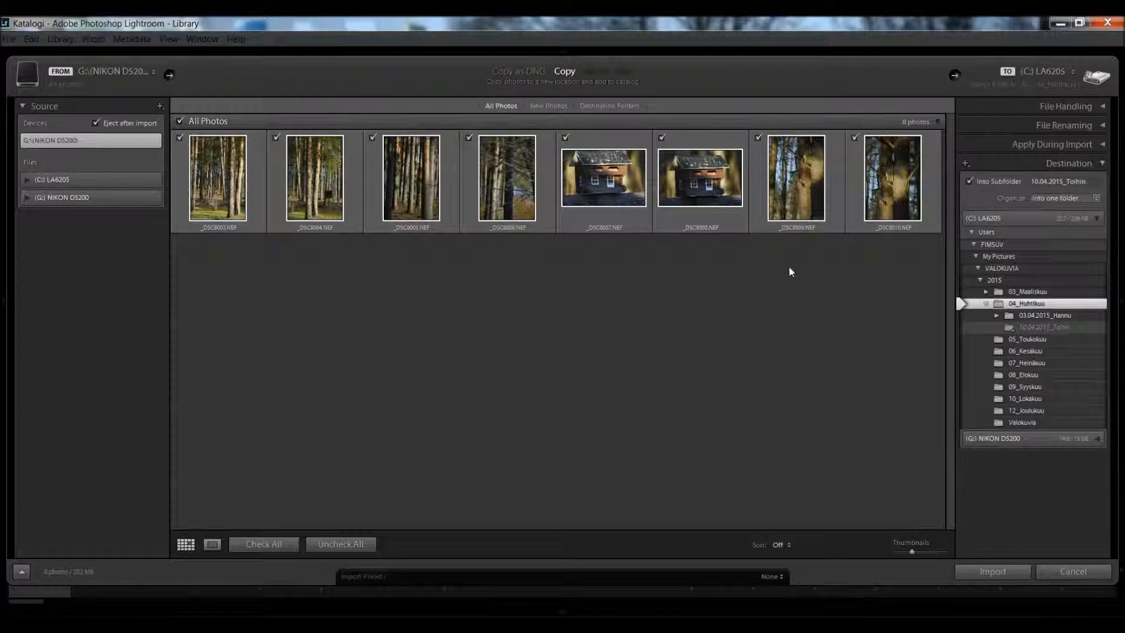
{"action": "mouse_move", "coordinate": [820, 264]}
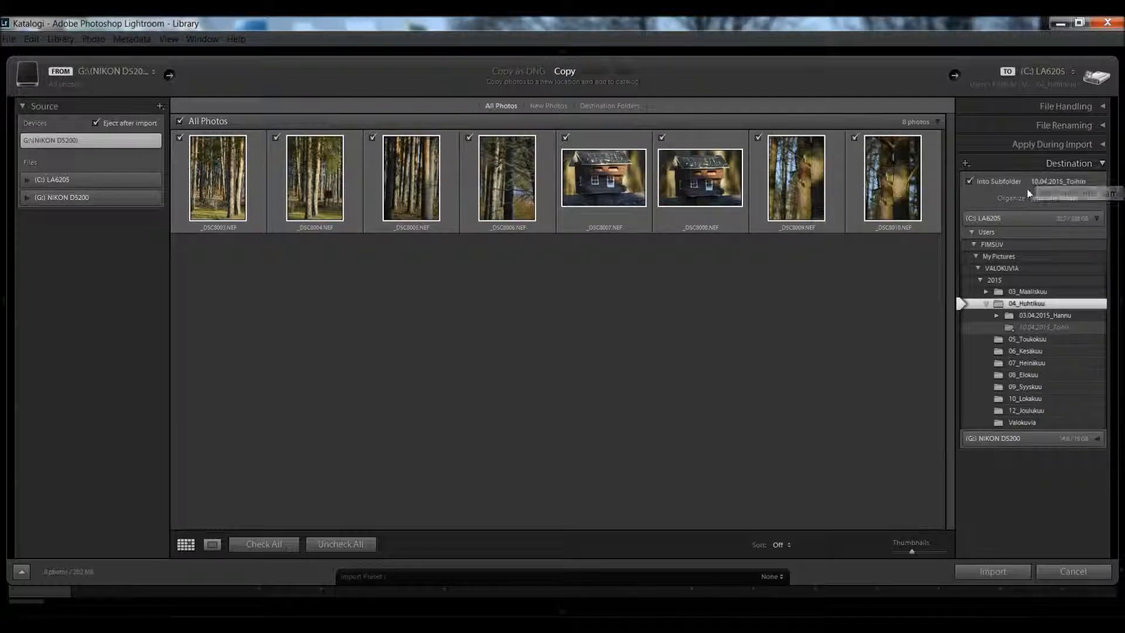
{"action": "left_click", "coordinate": [1063, 181]}
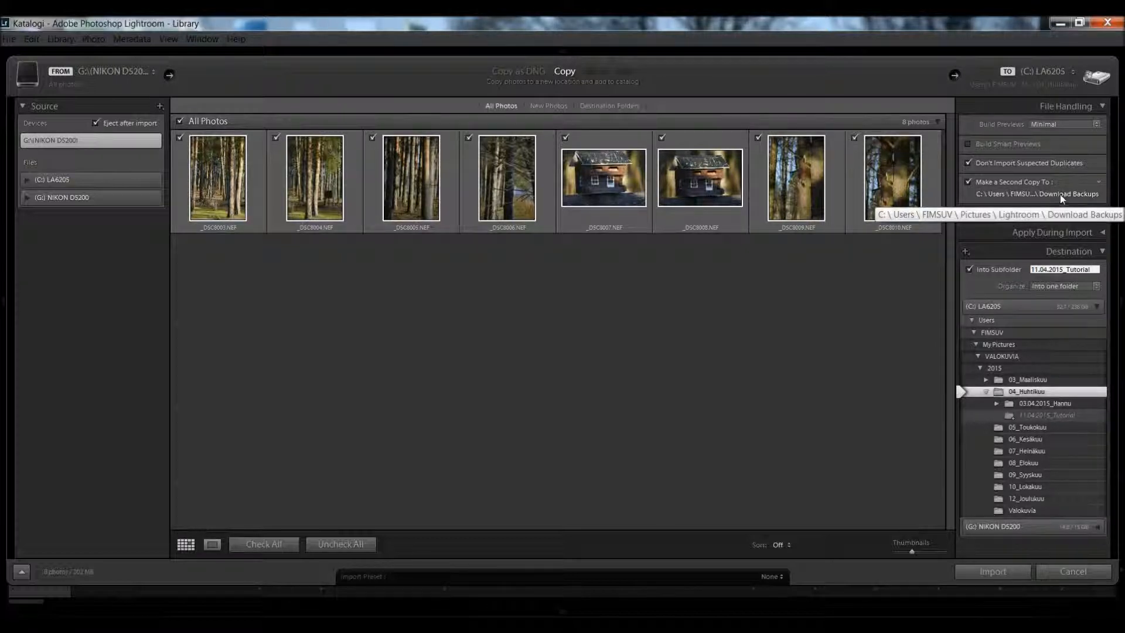
Step: Turn off the Make a Second Copy To backup option in File Handling
{"action": "left_click", "coordinate": [969, 182]}
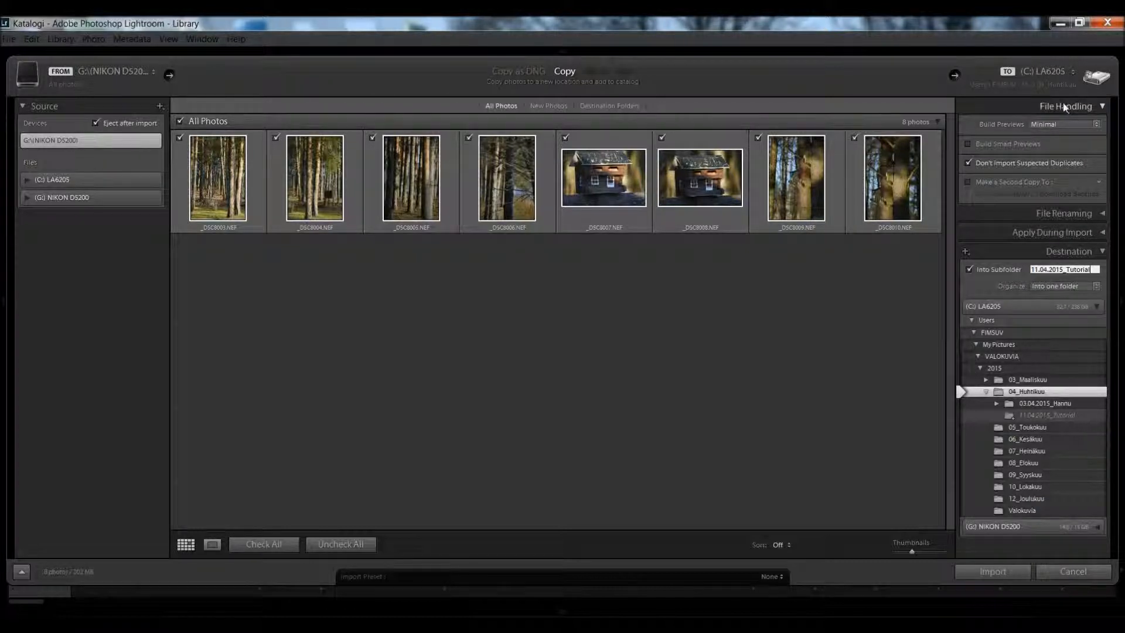
Step: Review the Date - Filename renaming template and its editor without changing it
{"action": "left_click", "coordinate": [1066, 106]}
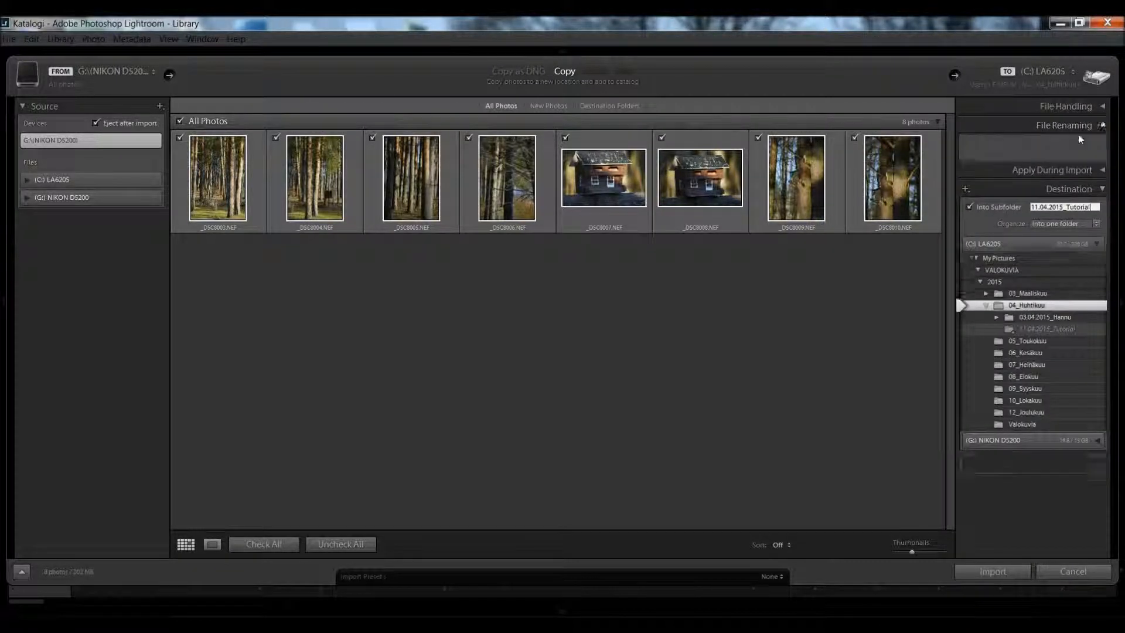
{"action": "left_click", "coordinate": [1067, 125]}
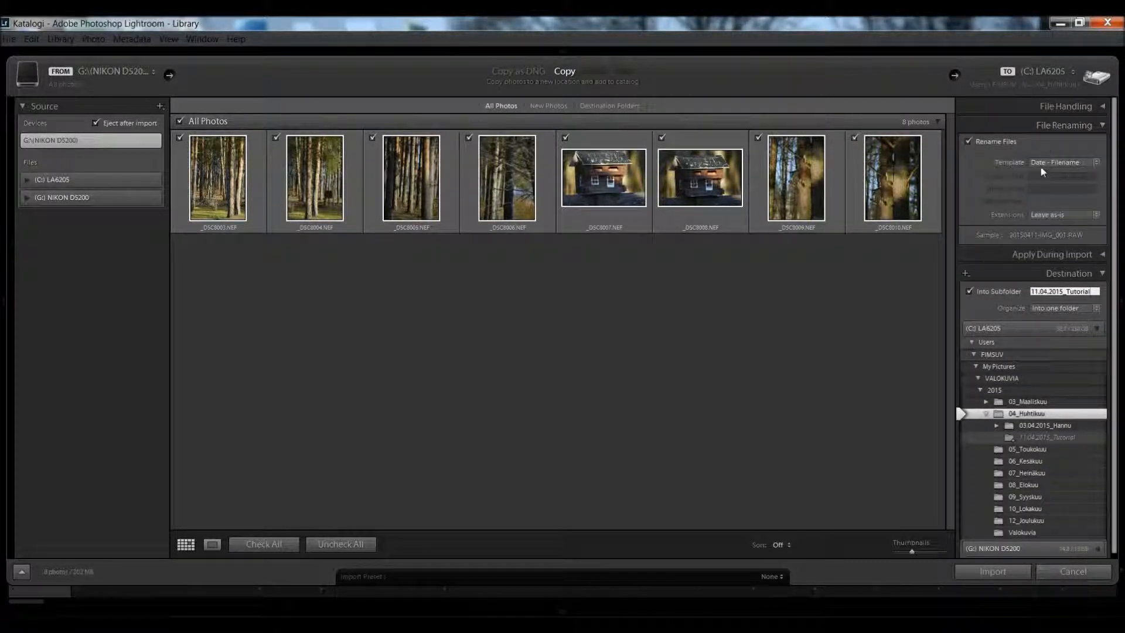
{"action": "left_click", "coordinate": [1066, 161]}
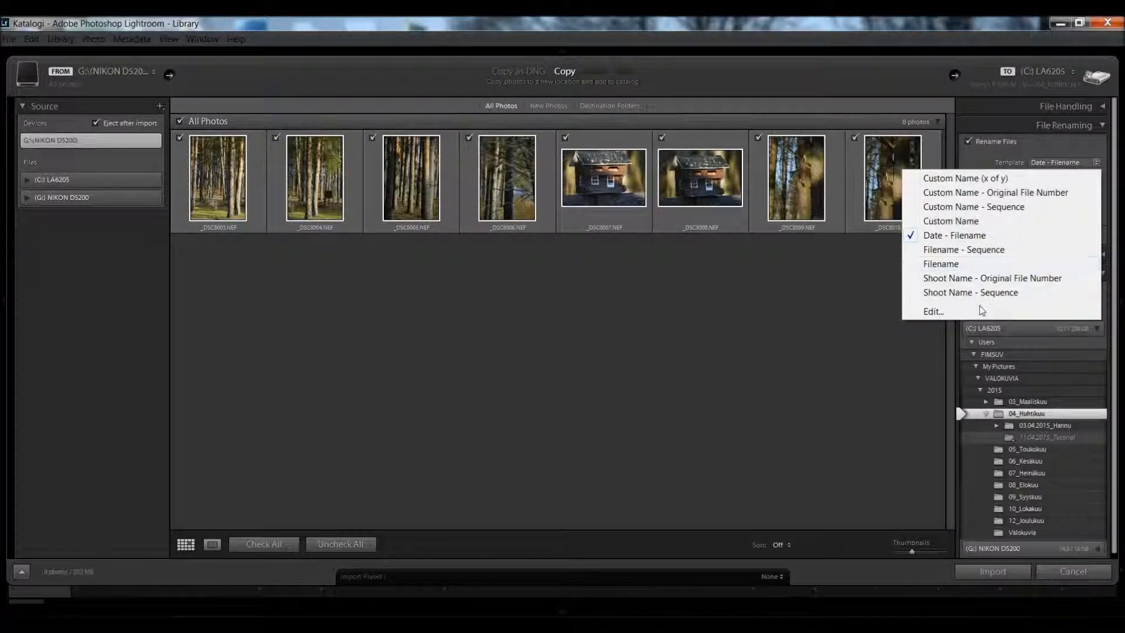
{"action": "left_click", "coordinate": [955, 235]}
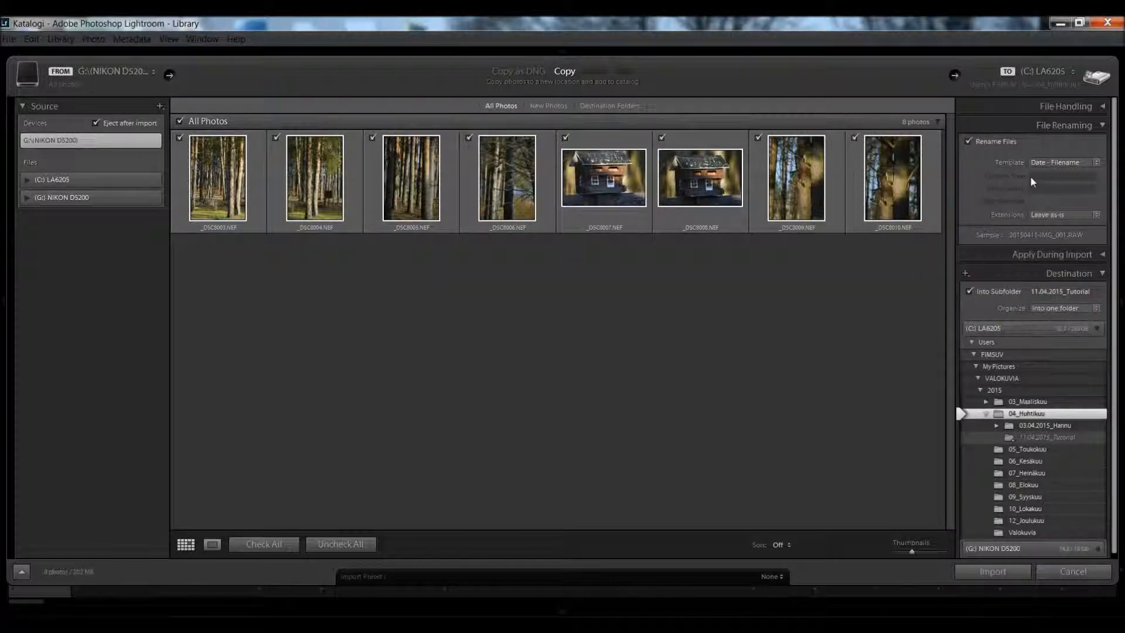
{"action": "left_click", "coordinate": [1065, 162]}
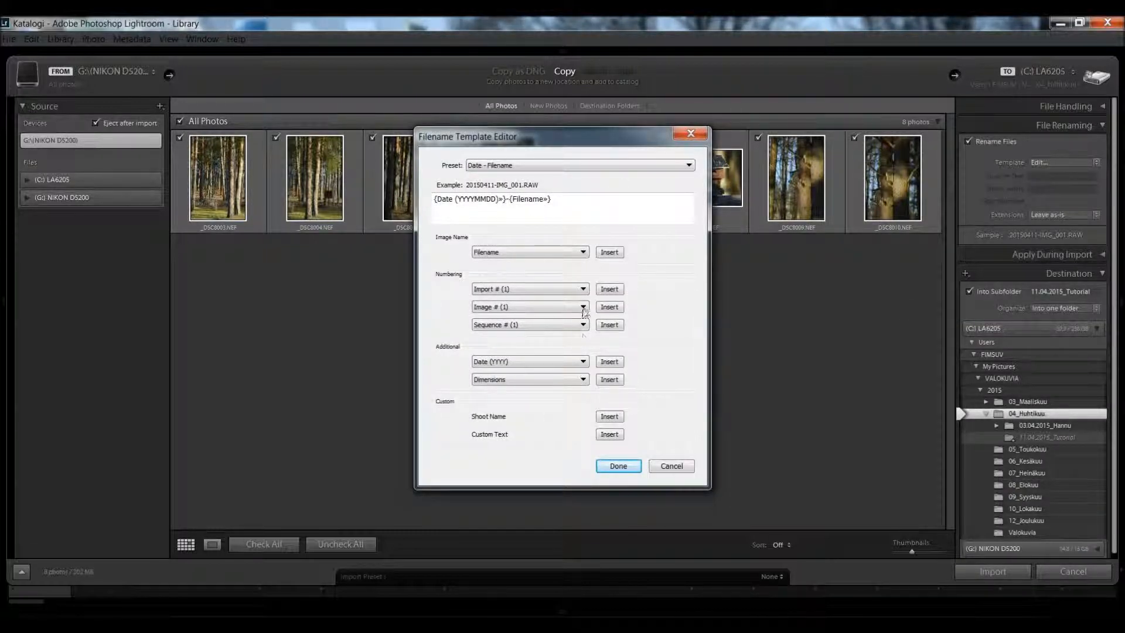
{"action": "left_click", "coordinate": [618, 466]}
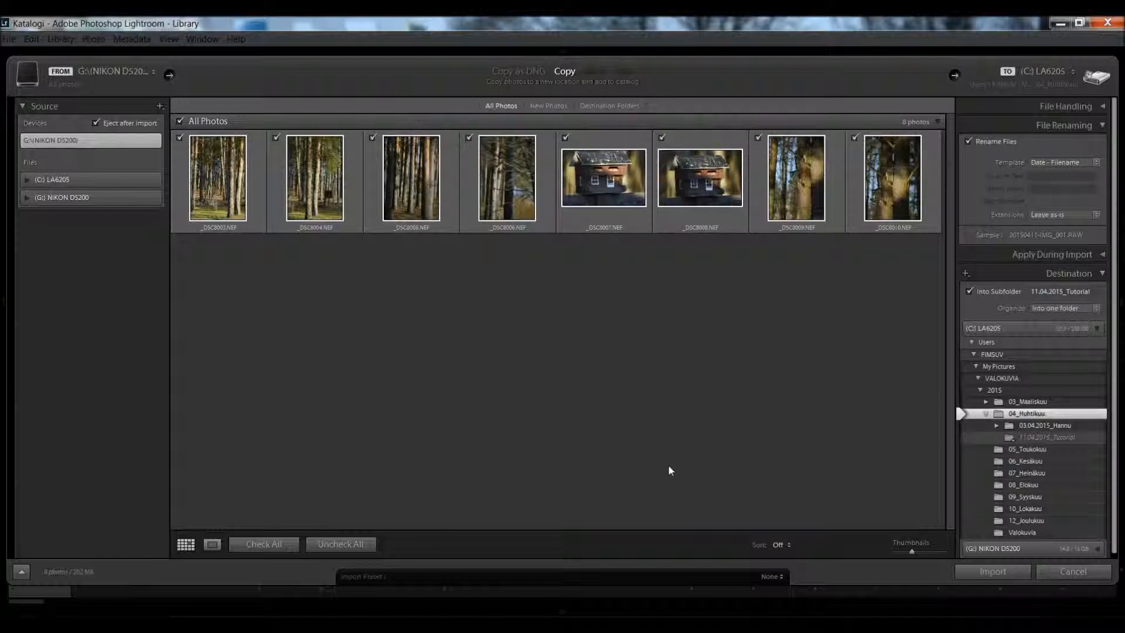
Step: Leave Rename Files unchecked so photos keep their original names
{"action": "left_click", "coordinate": [969, 141]}
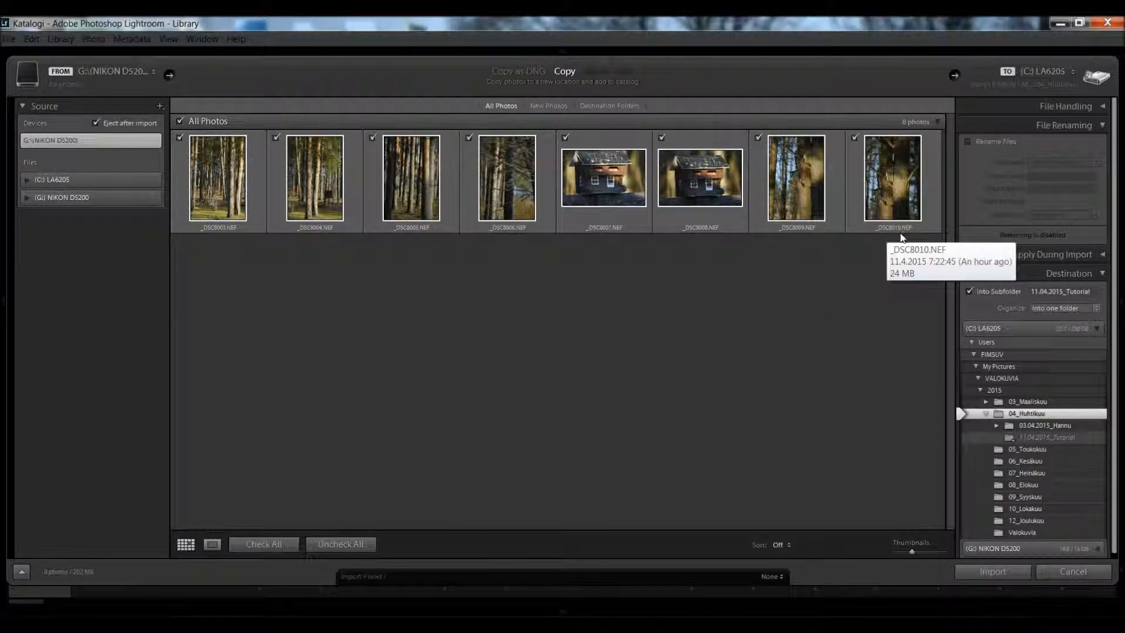
{"action": "mouse_move", "coordinate": [906, 247]}
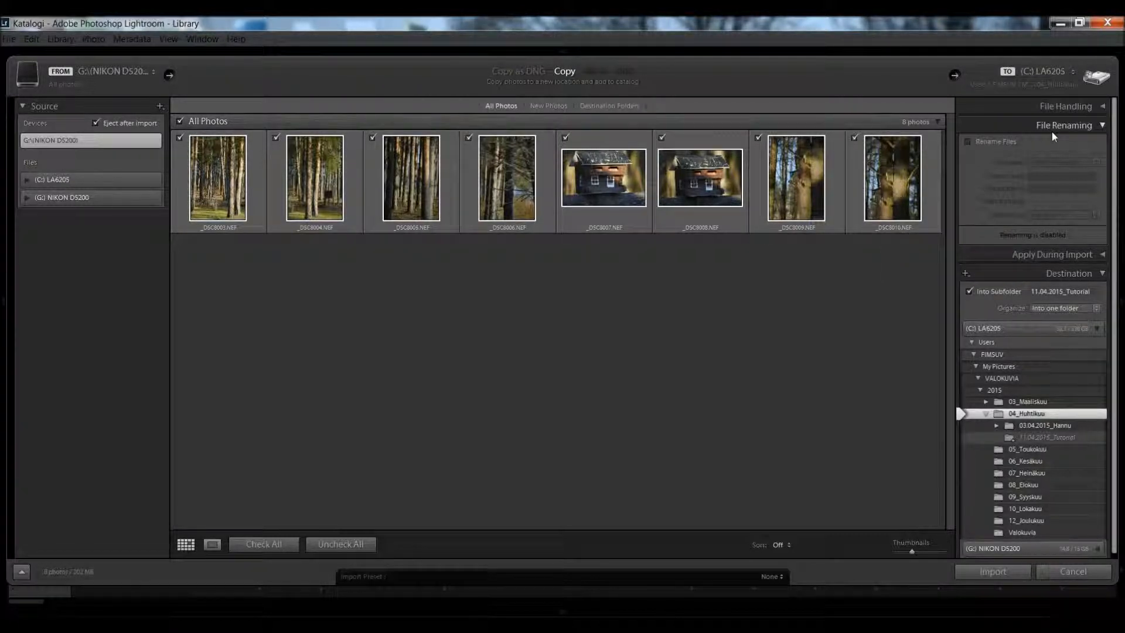
Step: Set the Apply During Import metadata preset to None and list the available presets
{"action": "left_click", "coordinate": [1066, 126]}
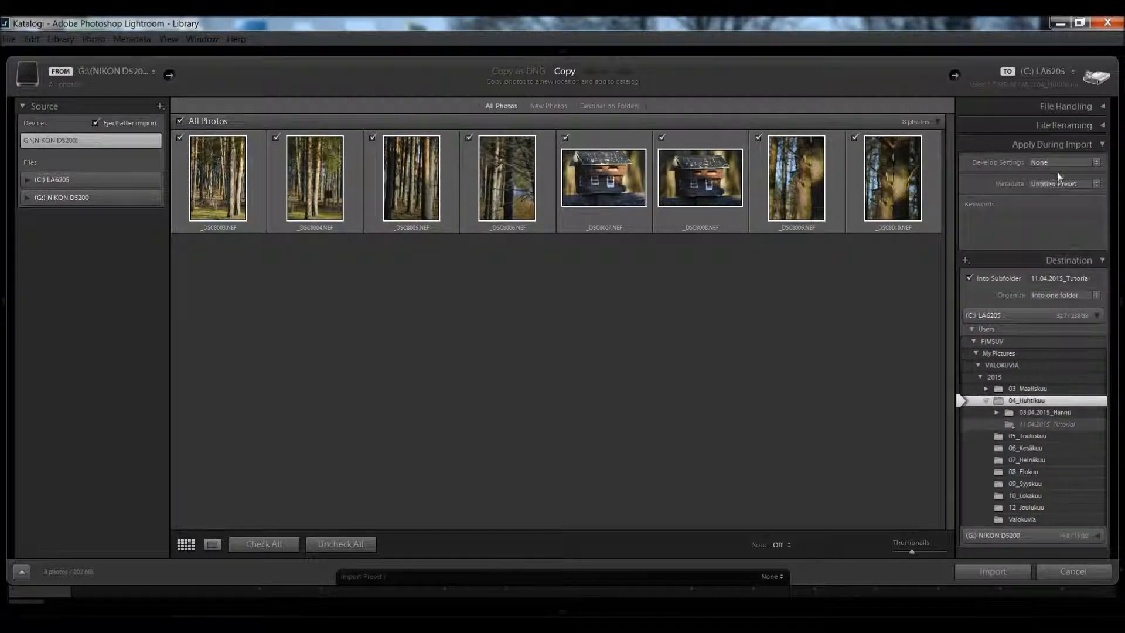
{"action": "left_click", "coordinate": [1065, 162]}
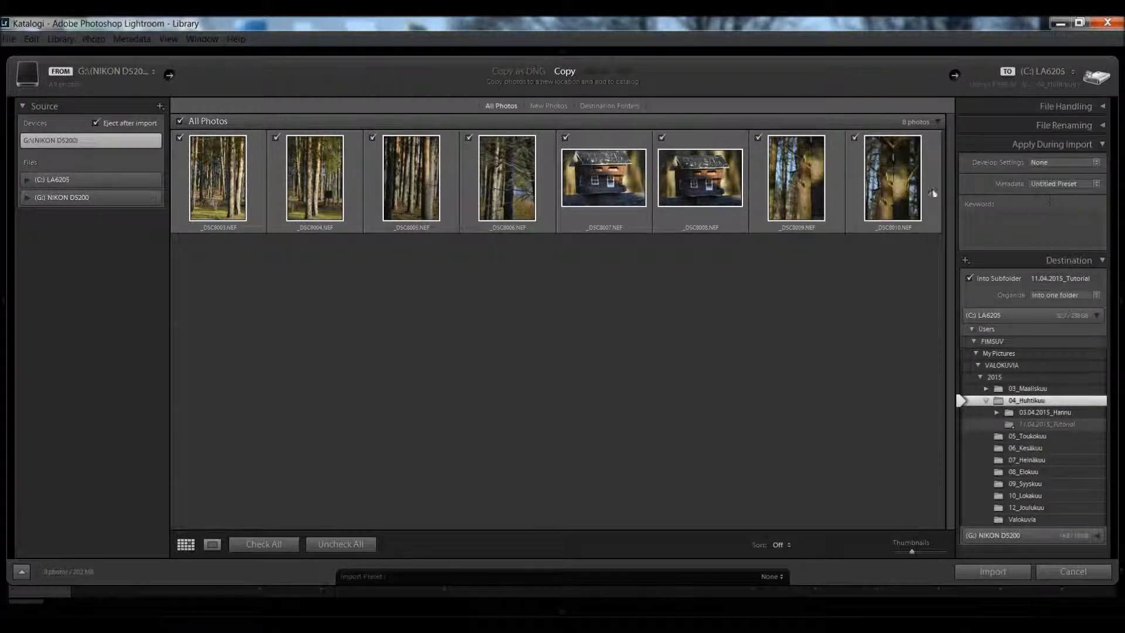
{"action": "mouse_move", "coordinate": [847, 252]}
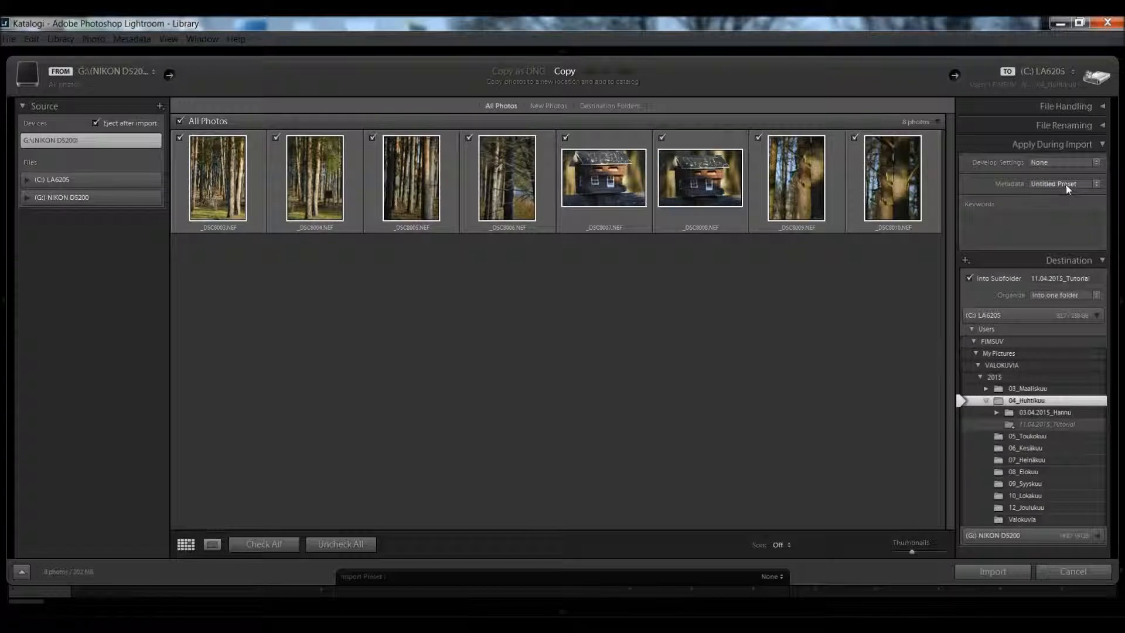
{"action": "left_click", "coordinate": [1053, 183]}
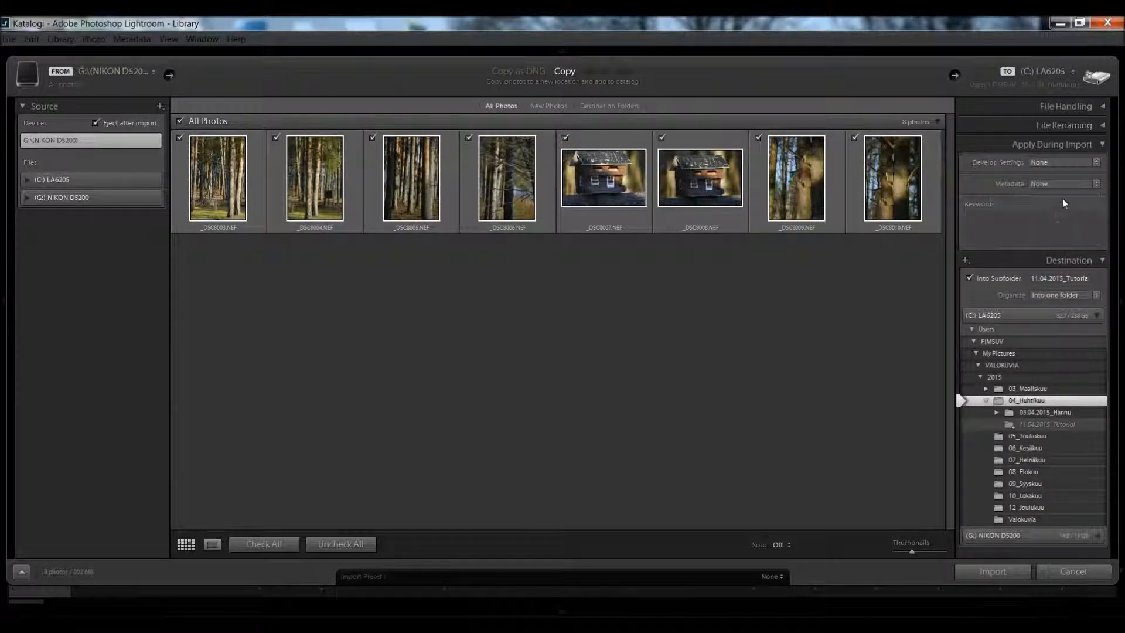
{"action": "left_click", "coordinate": [1061, 183]}
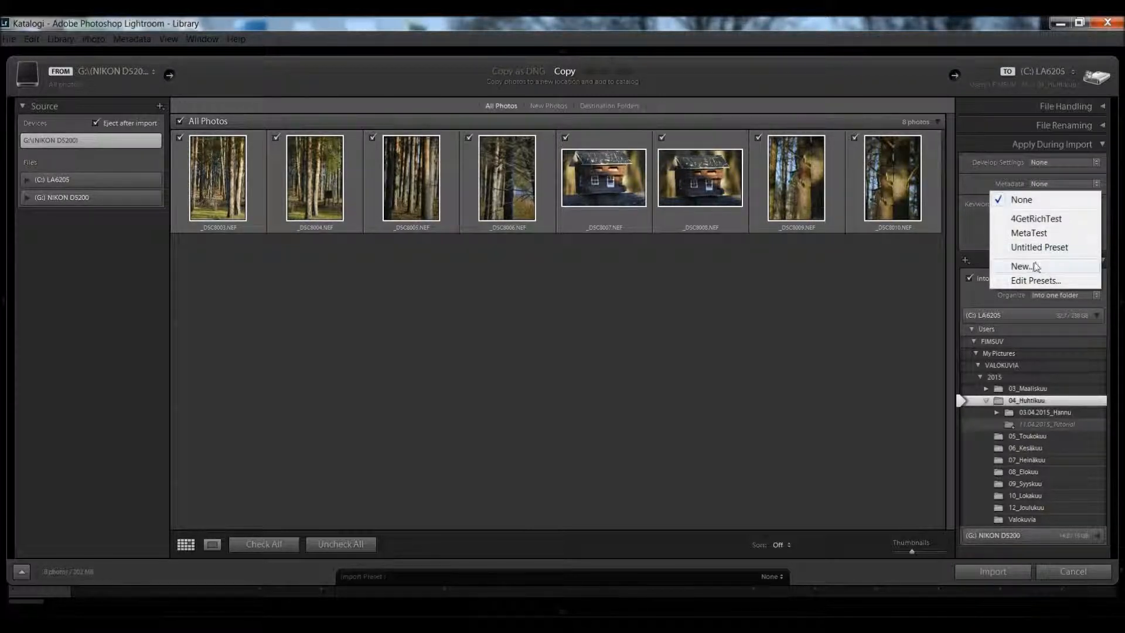
Step: Start a new metadata preset with copyright and creator fields filled from 4GetRichTest
{"action": "left_click", "coordinate": [1021, 266]}
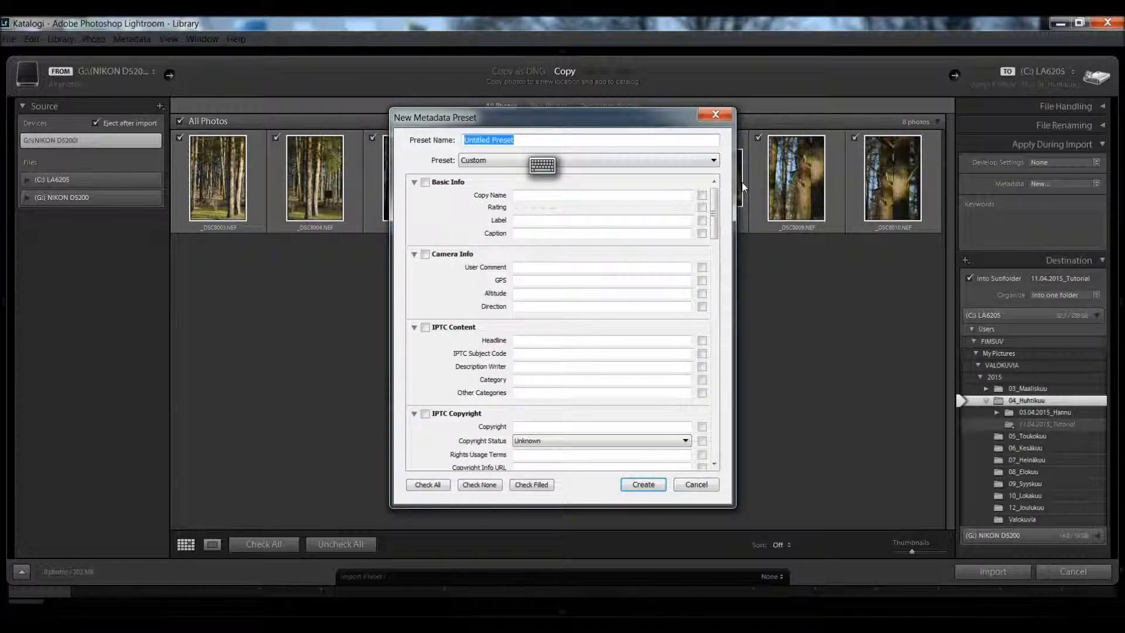
{"action": "scroll", "scroll_direction": "down", "scroll_amount": 3}
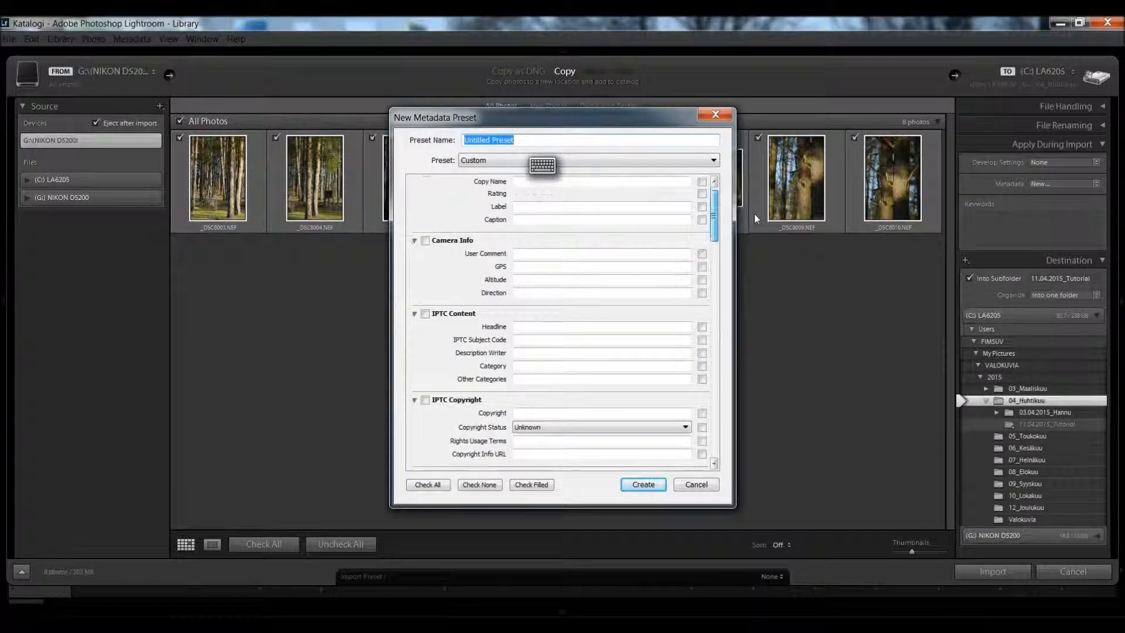
{"action": "scroll", "scroll_direction": "down", "scroll_amount": 3}
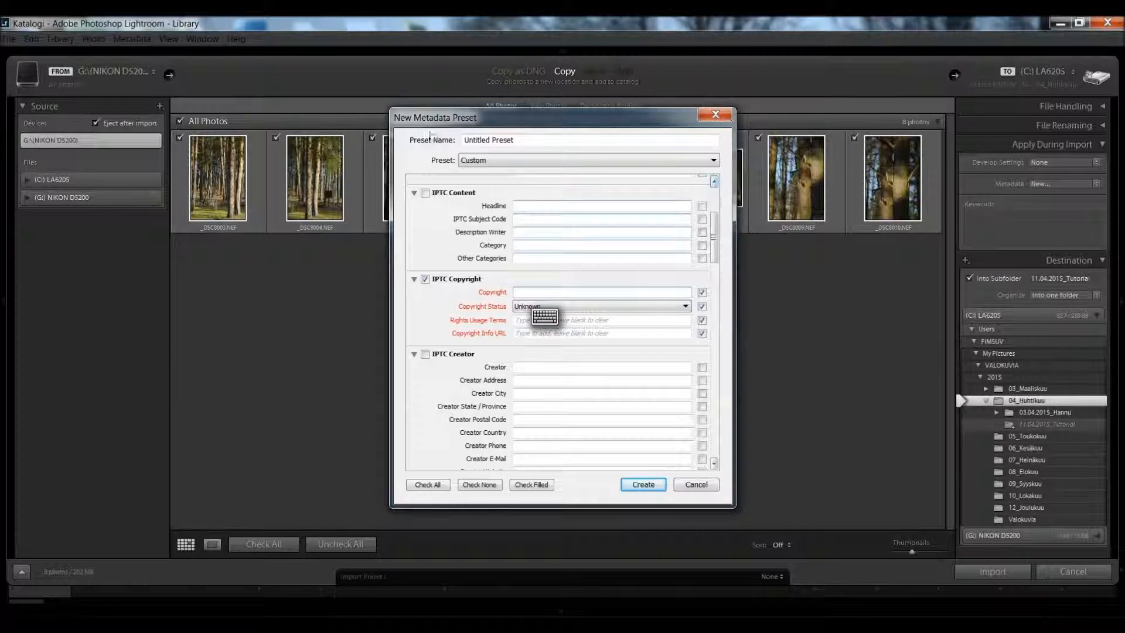
{"action": "left_click", "coordinate": [601, 292]}
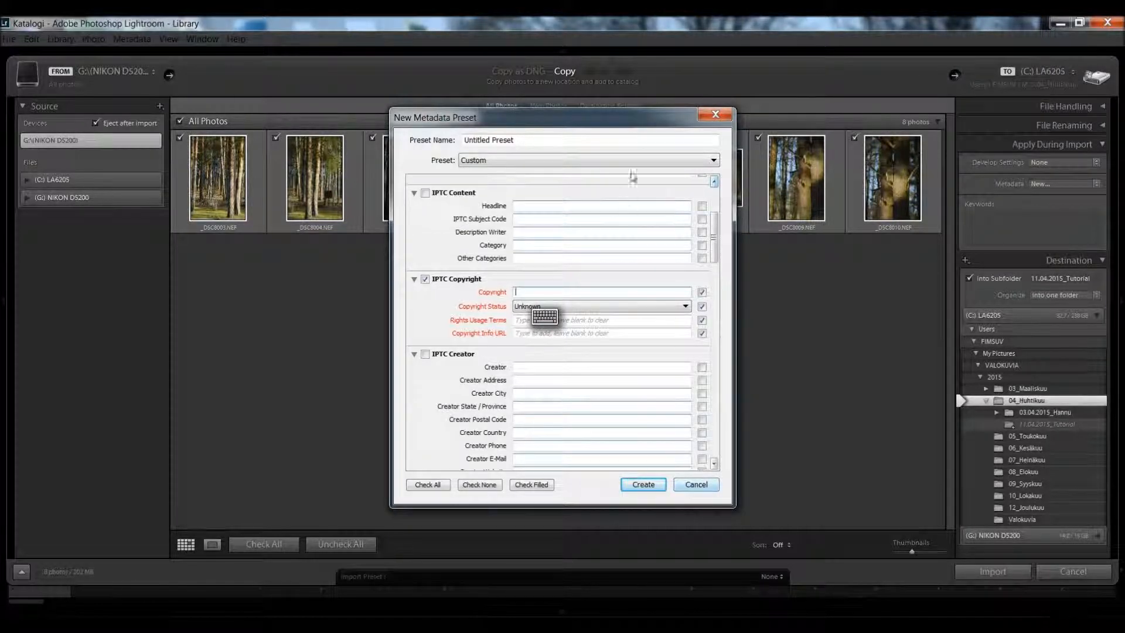
{"action": "left_click", "coordinate": [587, 159]}
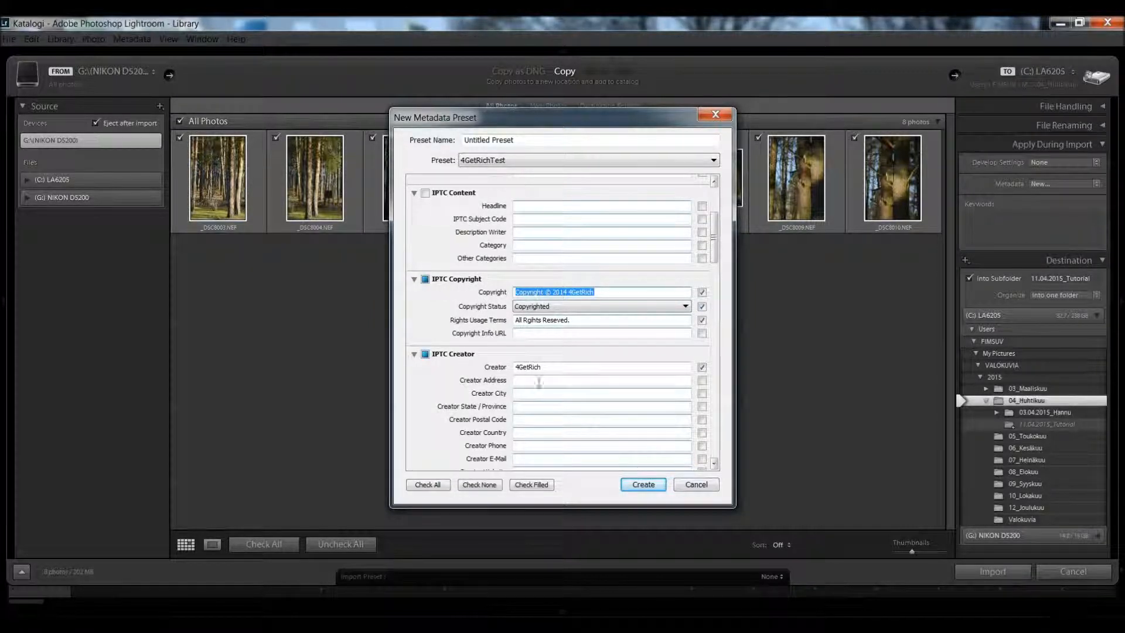
{"action": "scroll", "scroll_direction": "down", "scroll_amount": 3}
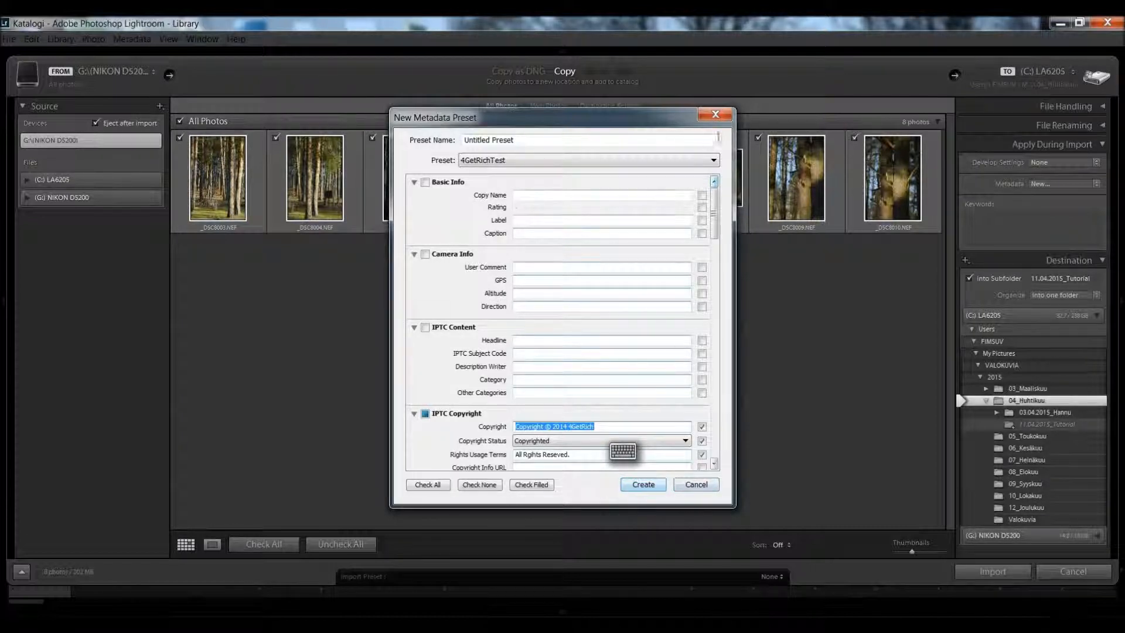
Step: Cancel the new preset dialog and choose the metadata preset to apply on import
{"action": "left_click", "coordinate": [695, 484]}
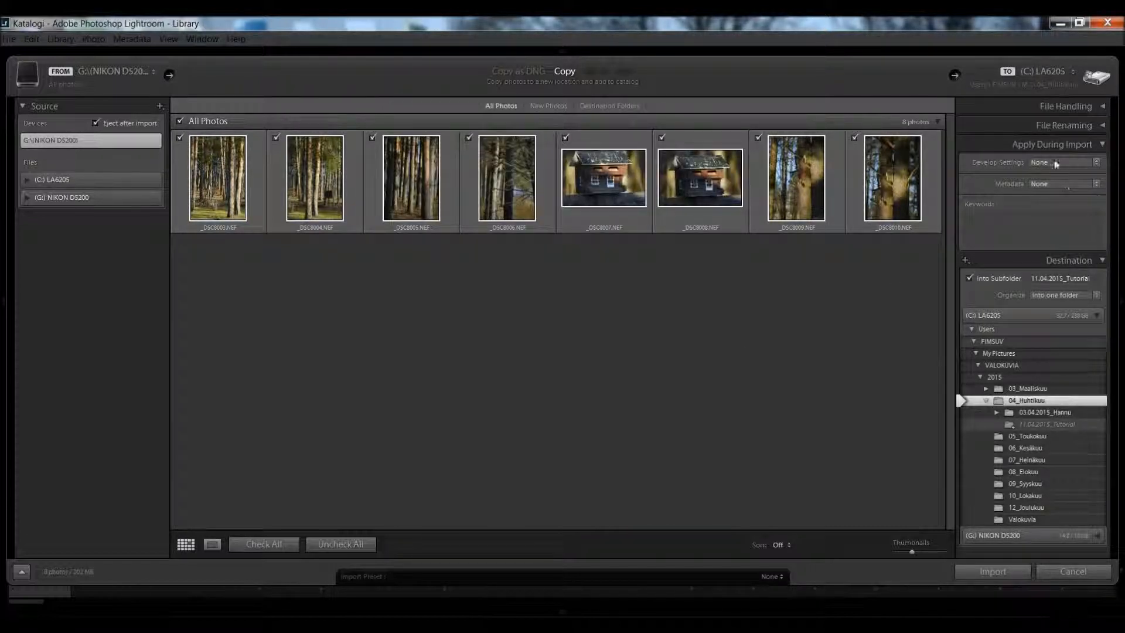
{"action": "left_click", "coordinate": [1065, 183]}
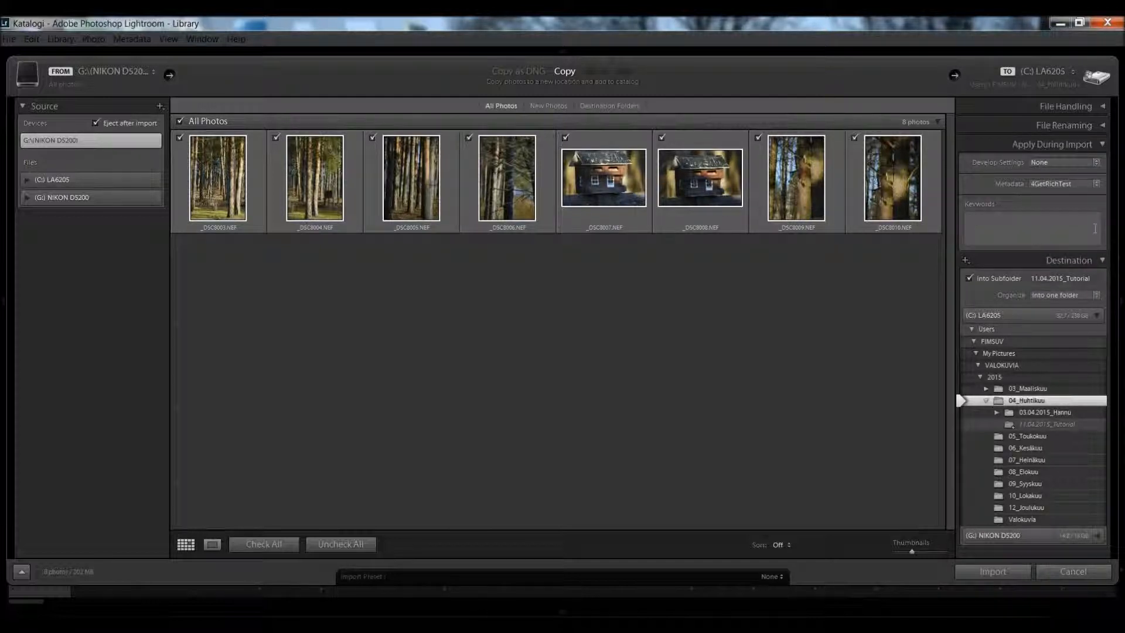
{"action": "left_click", "coordinate": [1065, 183]}
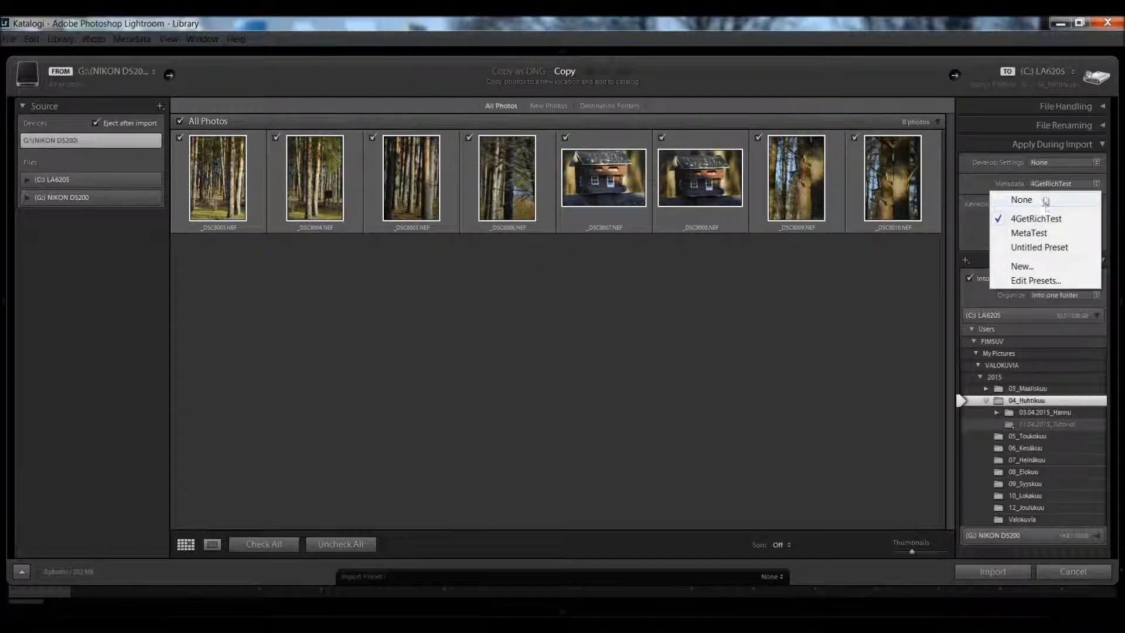
{"action": "left_click", "coordinate": [1021, 199]}
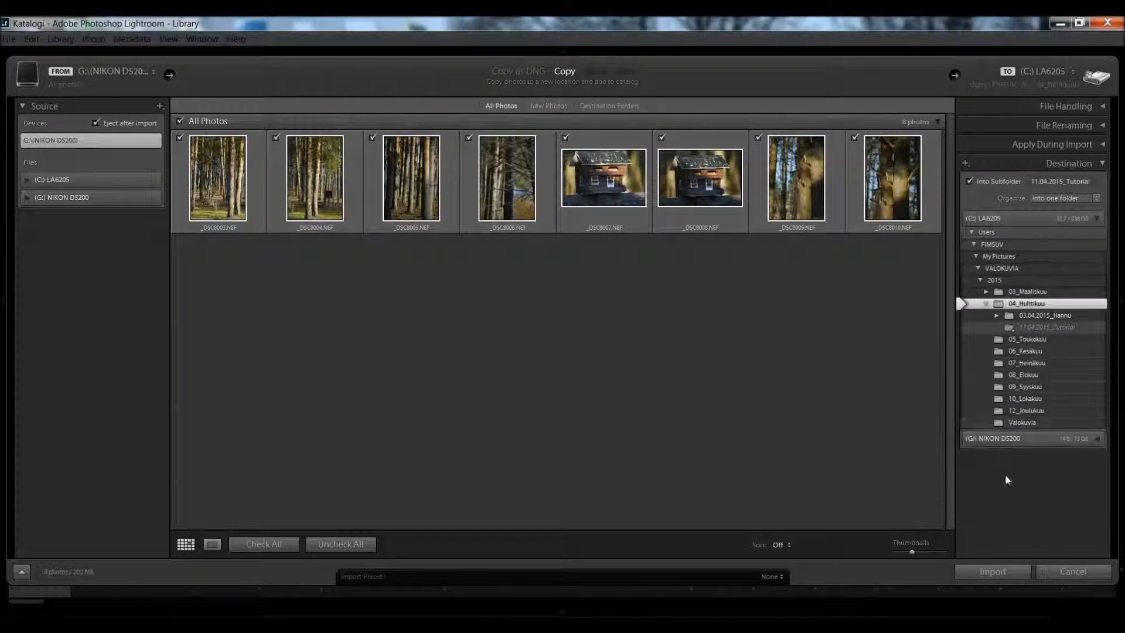
Step: Import the eight checked photos into the catalog
{"action": "left_click", "coordinate": [993, 570]}
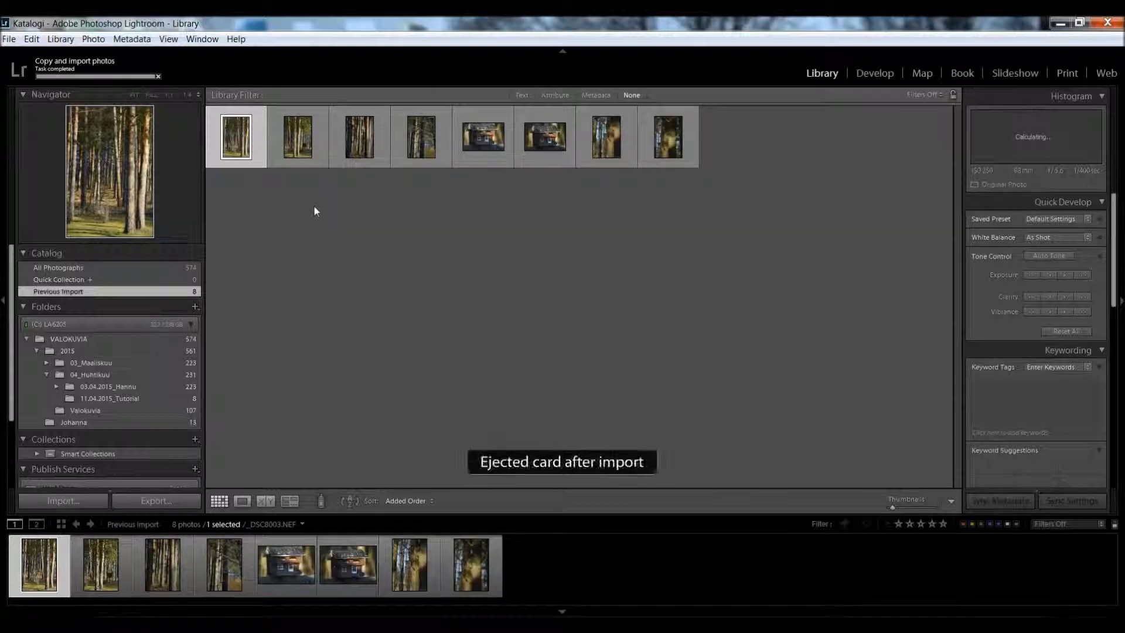
Step: Browse through the imported forest photo thumbnails
{"action": "left_click", "coordinate": [296, 135]}
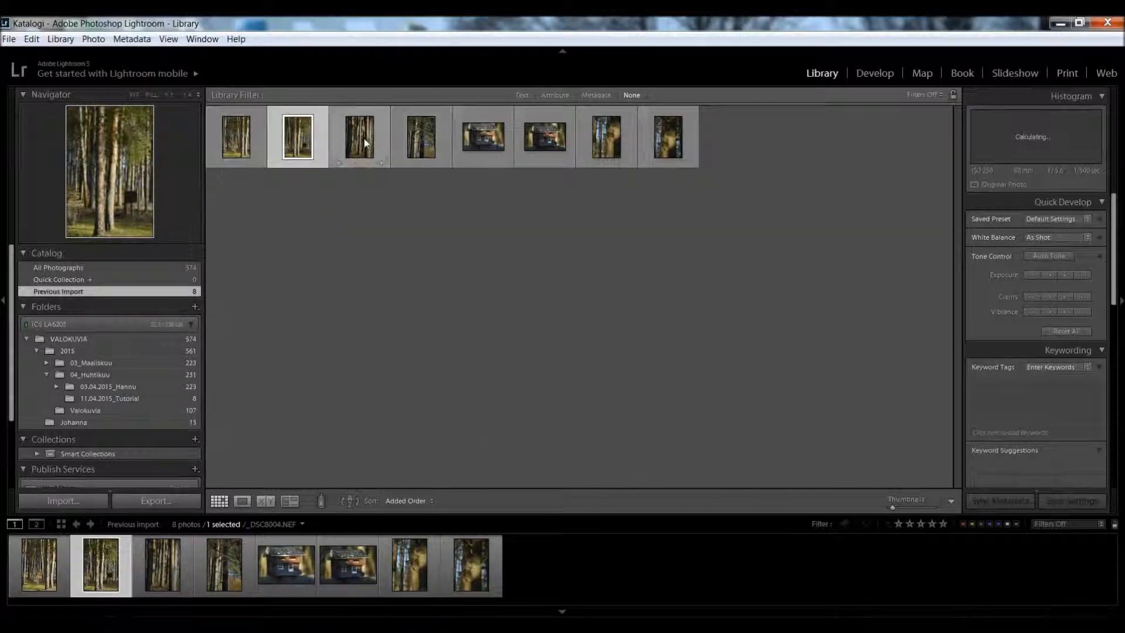
{"action": "left_click", "coordinate": [420, 136]}
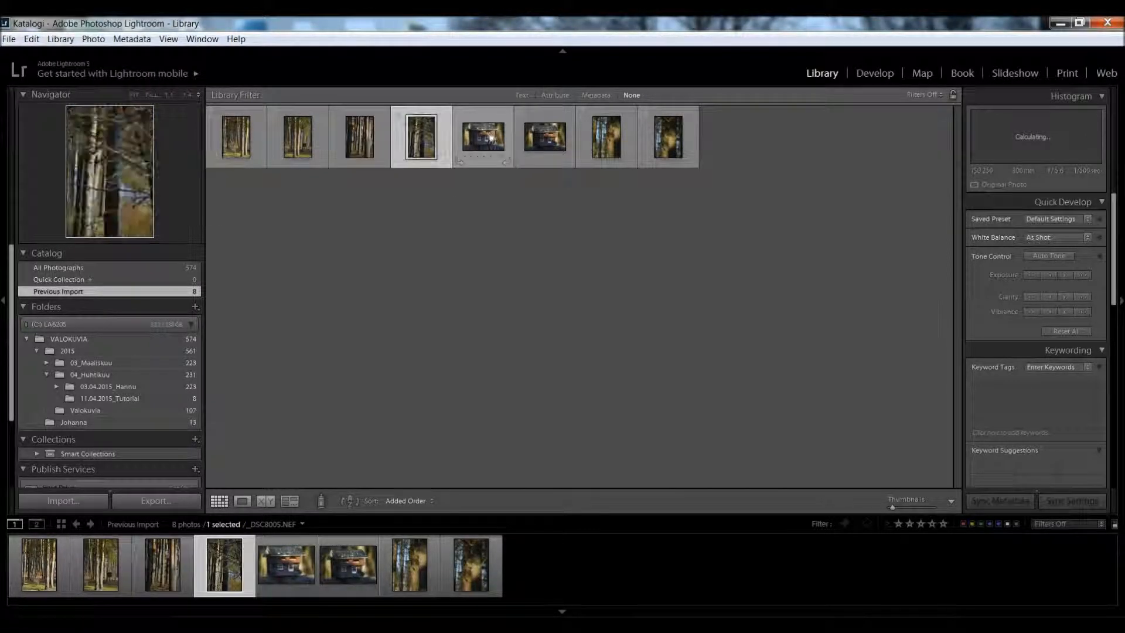
{"action": "left_click", "coordinate": [545, 136]}
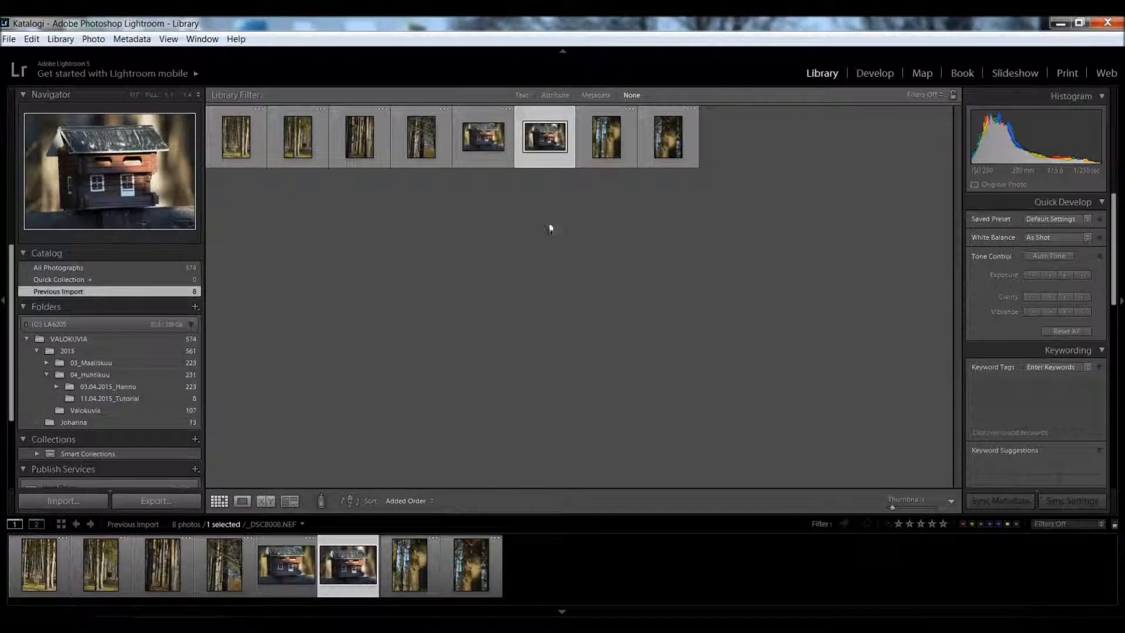
Step: Remove the 11.04.2015_Tutorial folder from the catalog, keeping its files on disk
{"action": "left_click", "coordinate": [111, 399]}
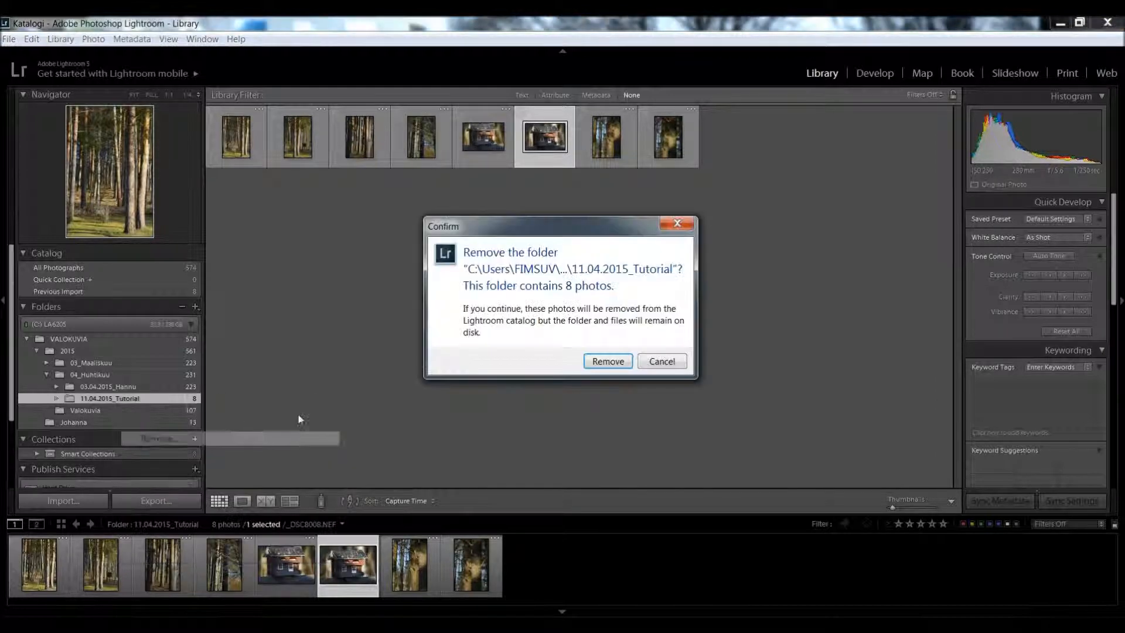
{"action": "left_click", "coordinate": [607, 361]}
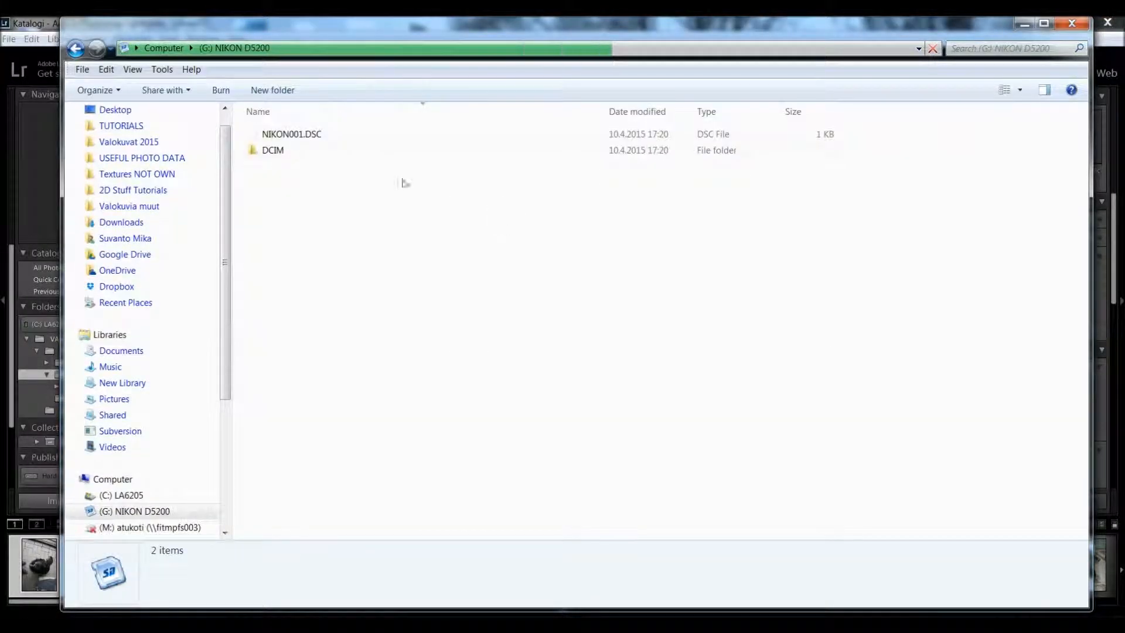
Step: Copy all eight NEF files from the card's DCIM folder
{"action": "double_click", "coordinate": [274, 150]}
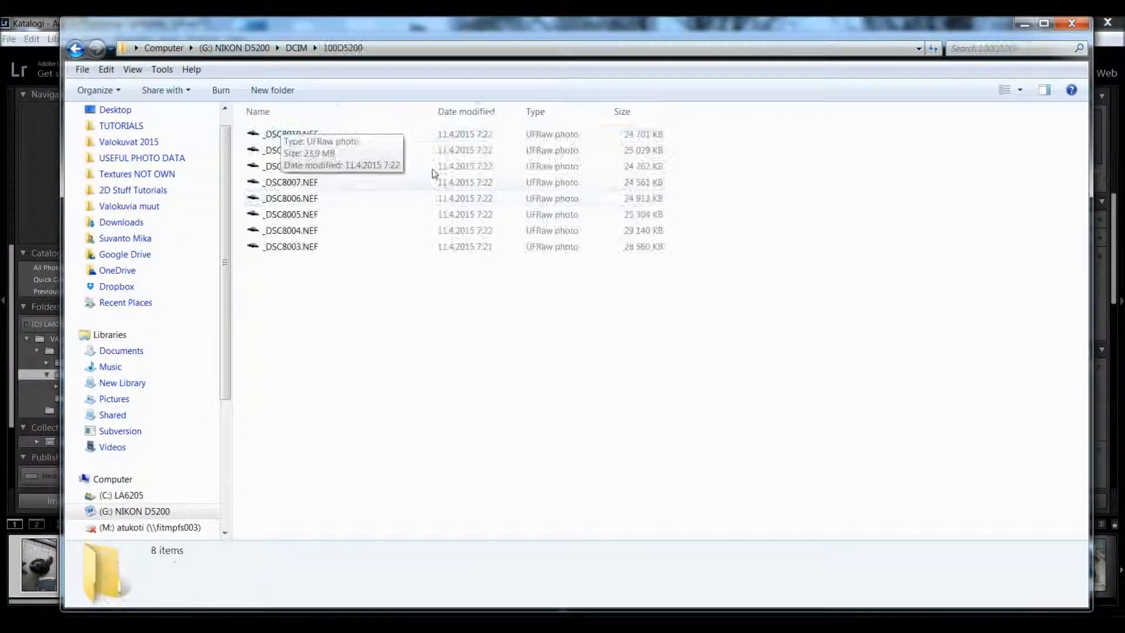
{"action": "key", "text": "ctrl+a"}
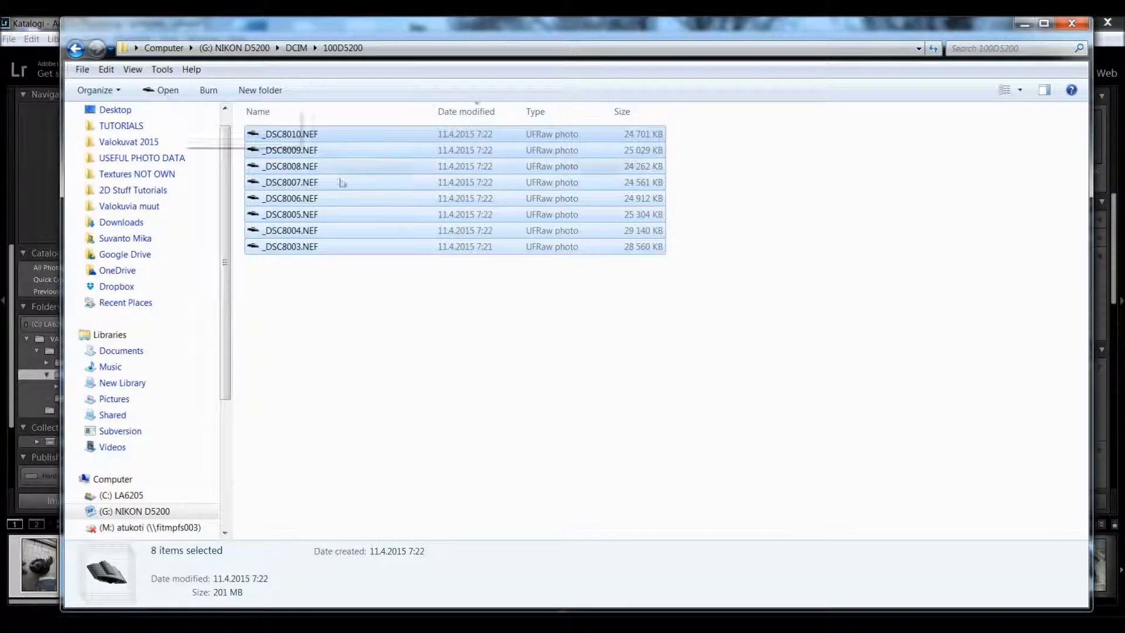
{"action": "right_click", "coordinate": [291, 182]}
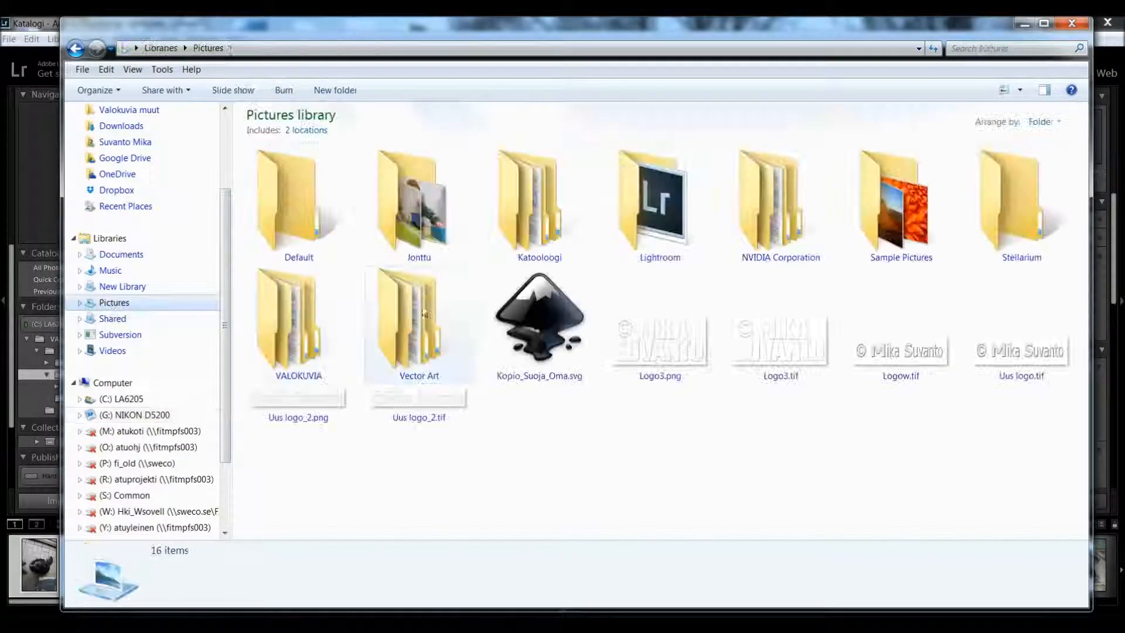
Step: Browse to the 04_Huhtikuu folder under VALOKUVIA > 2015
{"action": "left_click", "coordinate": [298, 323]}
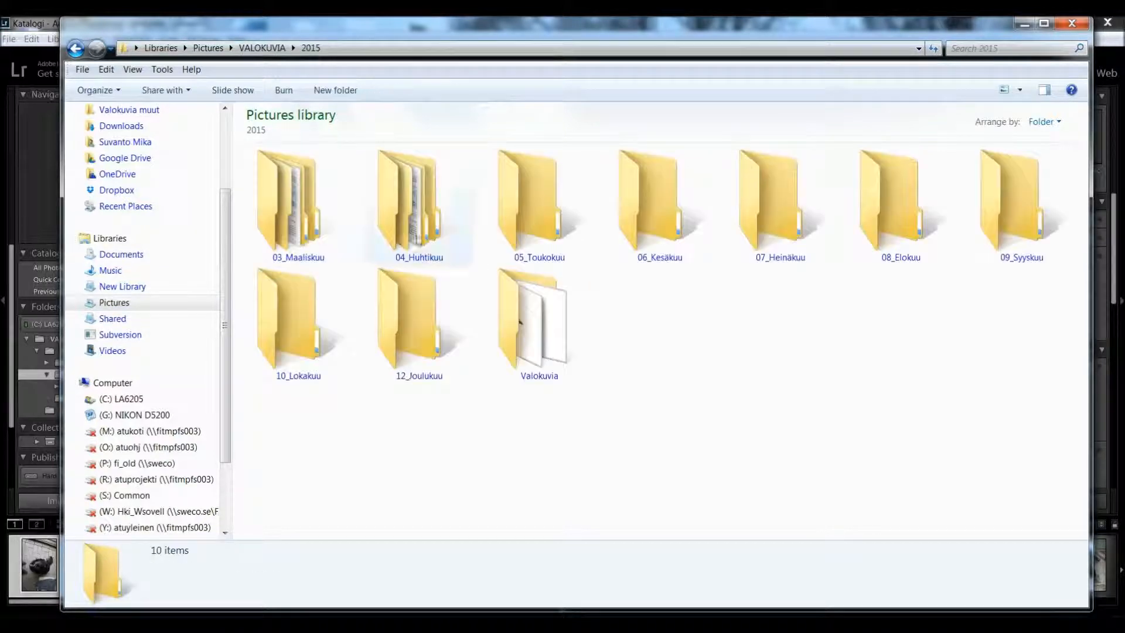
{"action": "double_click", "coordinate": [414, 200]}
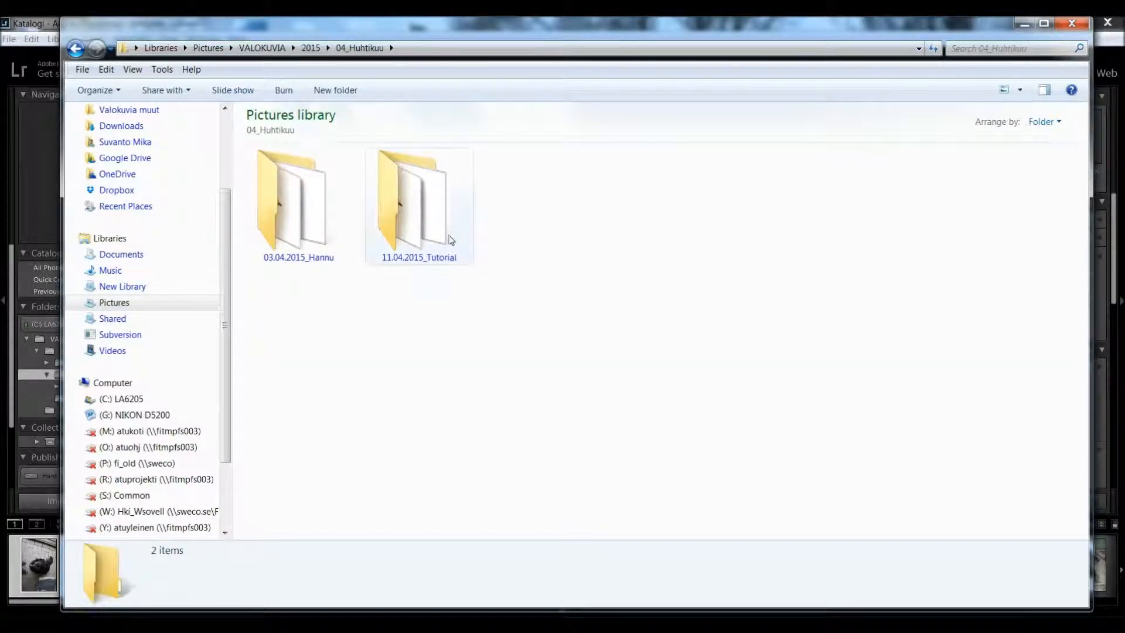
Step: Create a new folder named 04.11.2015 Tutorial inside 04_Huhtikuu
{"action": "left_click", "coordinate": [418, 203]}
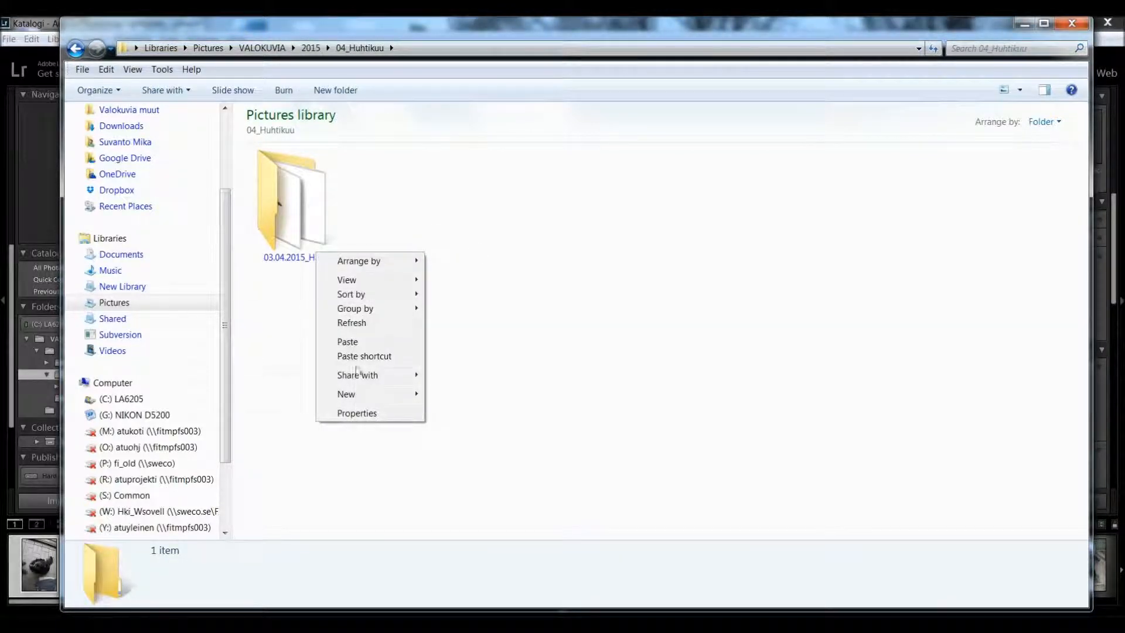
{"action": "left_click", "coordinate": [345, 394]}
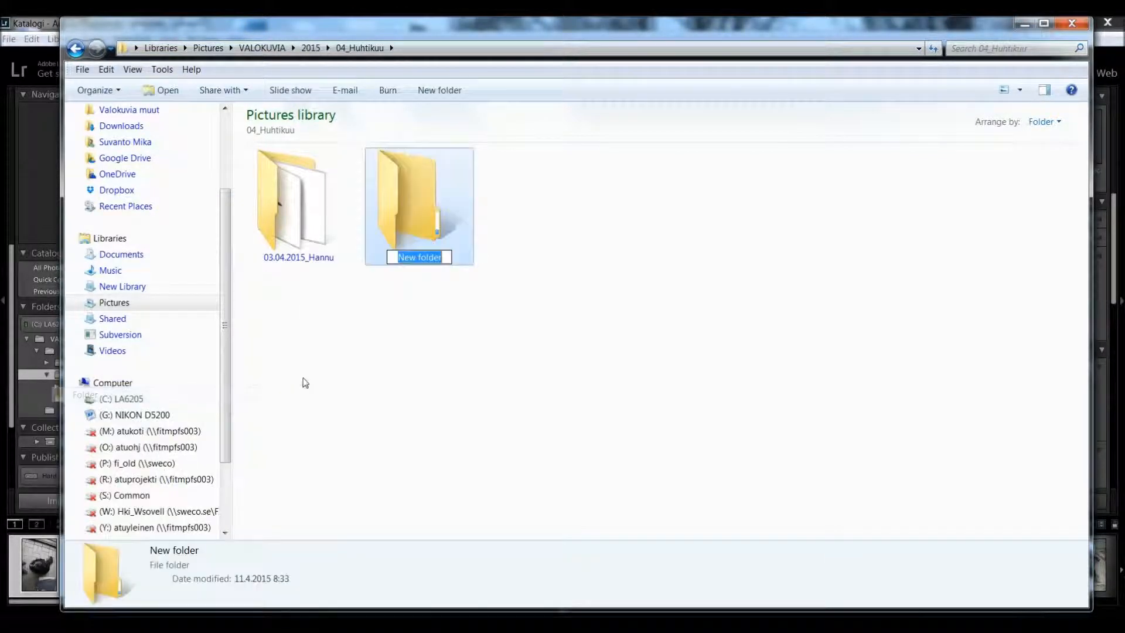
{"action": "type", "text": "0"}
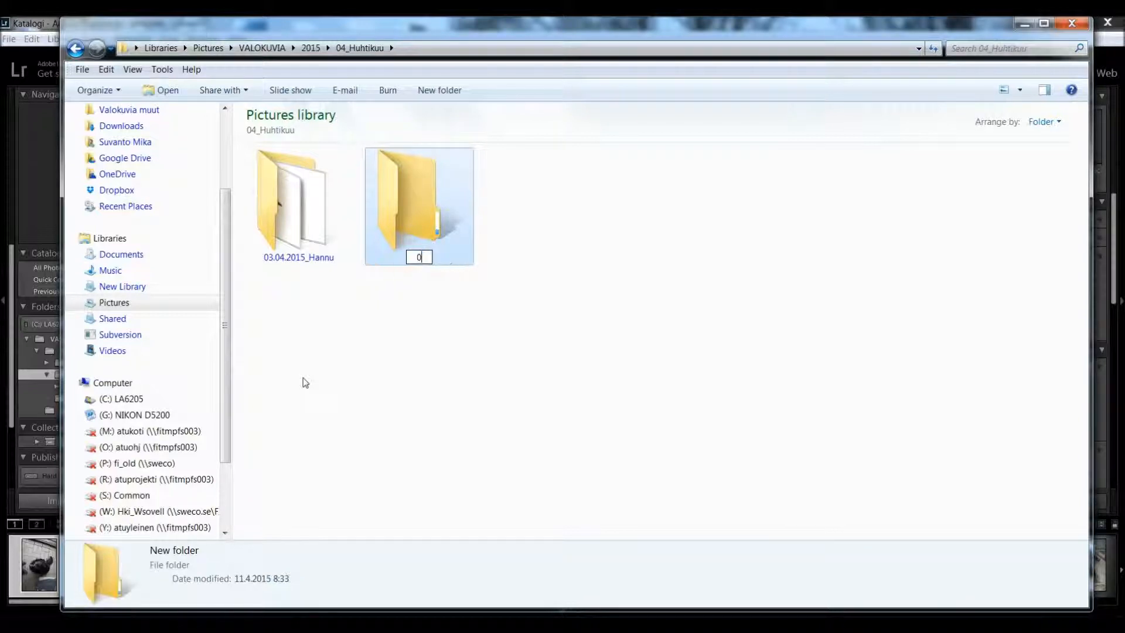
{"action": "type", "text": "4.11"}
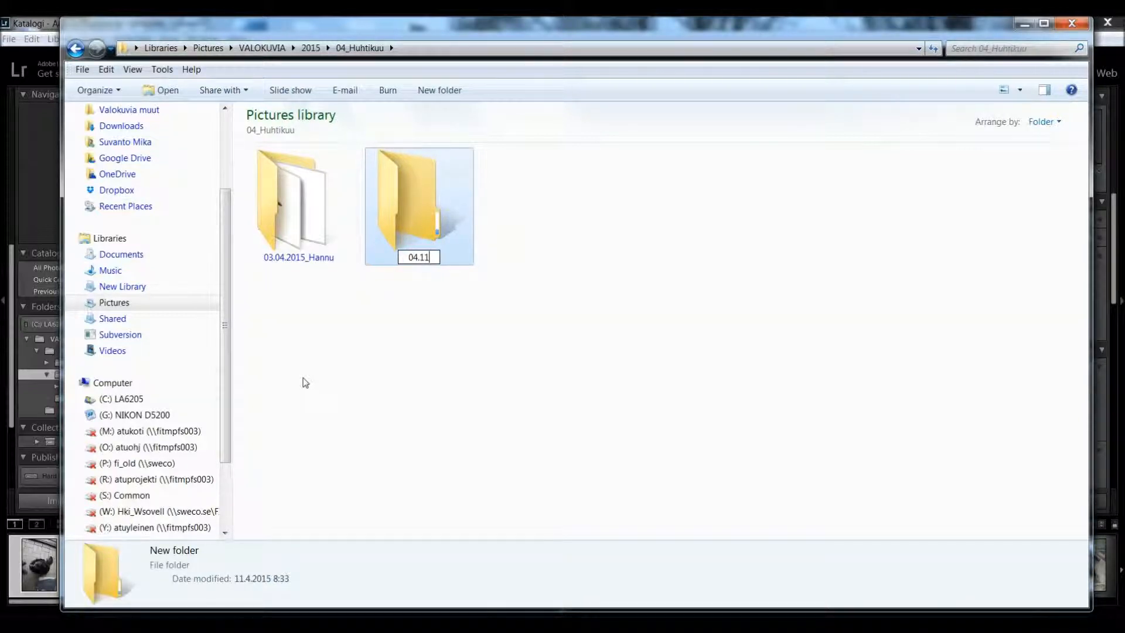
{"action": "type", "text": ".2015 Tutor"}
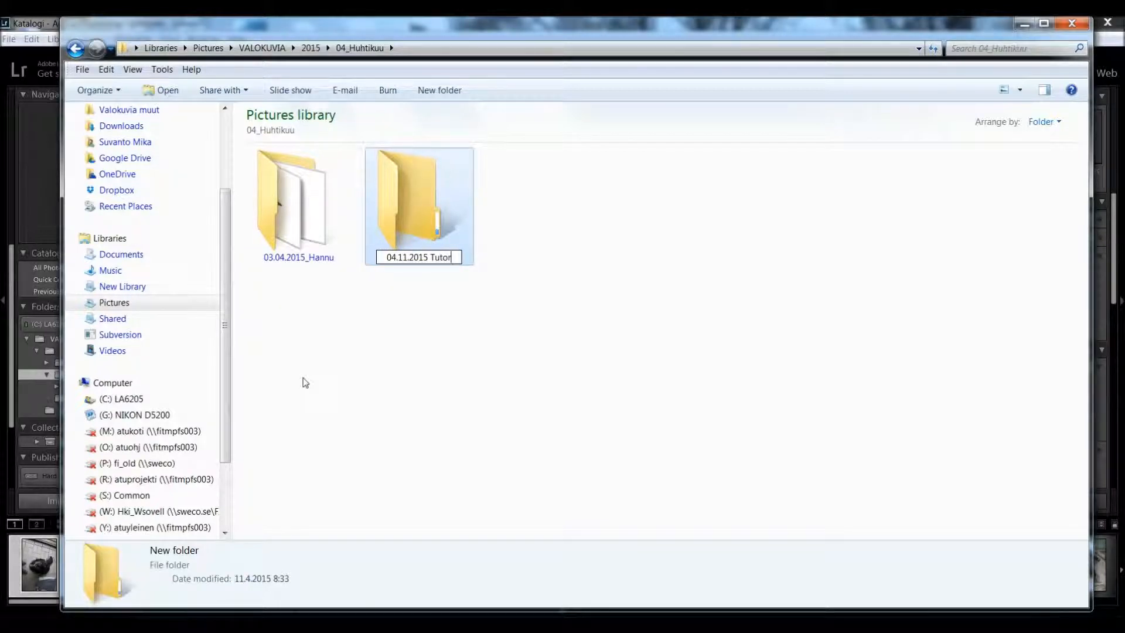
{"action": "type", "text": "ial"}
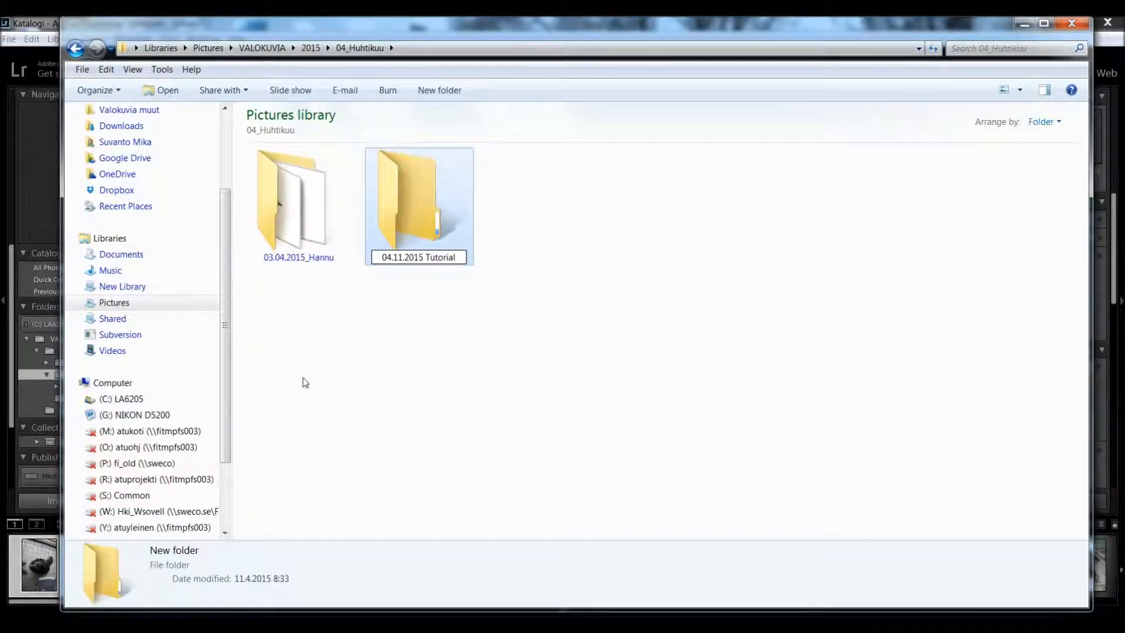
Step: Paste the eight NEF files into the new 04.11.2015 Tutorial folder
{"action": "double_click", "coordinate": [419, 200]}
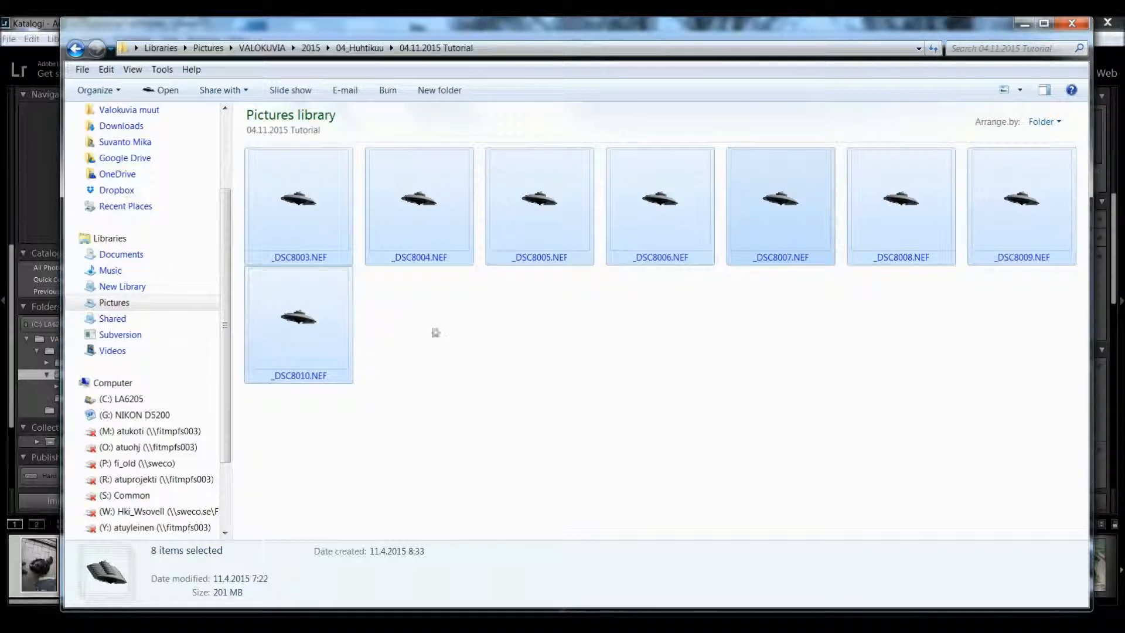
{"action": "right_click", "coordinate": [436, 332]}
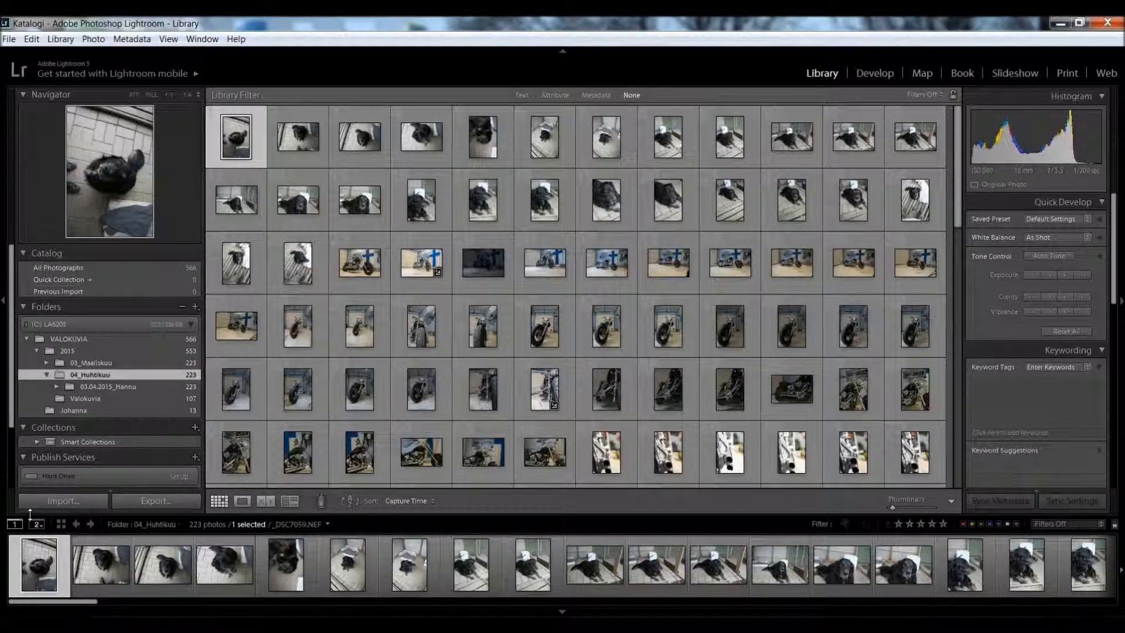
Step: Choose the 04.11.2015 Tutorial folder on C: under My Pictures > VALOKUVIA > 2015 as import source
{"action": "left_click", "coordinate": [62, 501]}
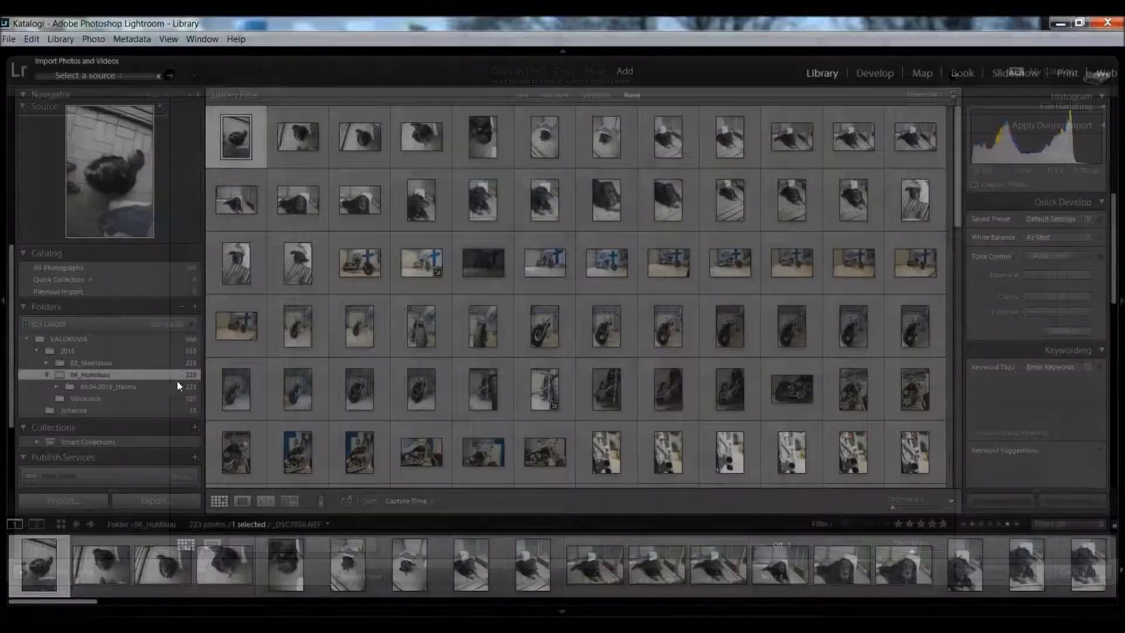
{"action": "left_click", "coordinate": [101, 75]}
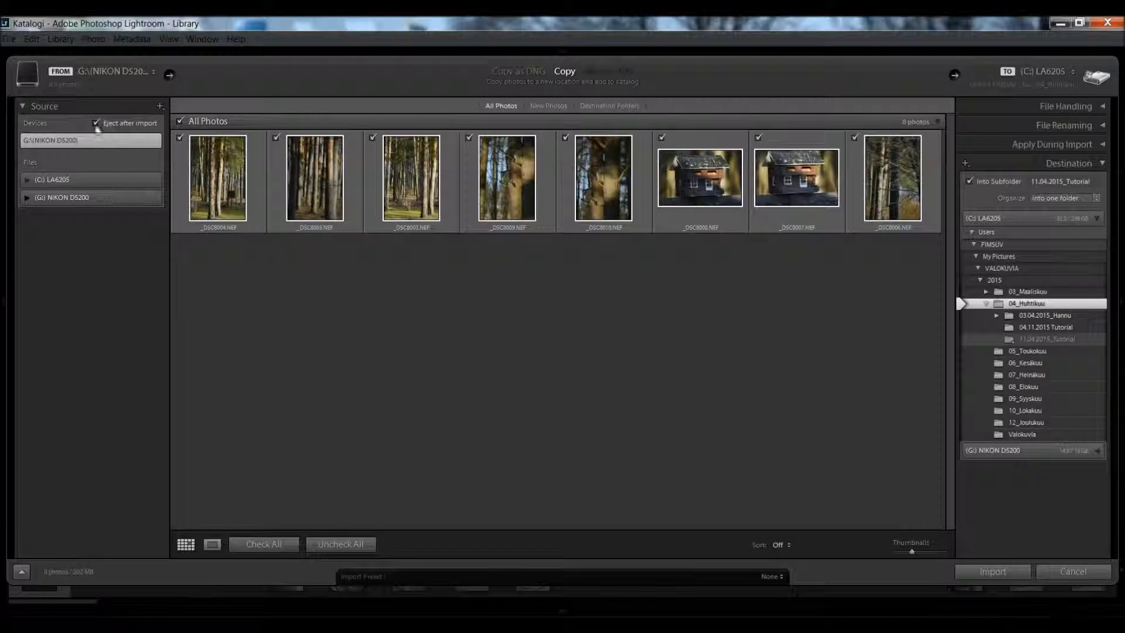
{"action": "left_click", "coordinate": [52, 179]}
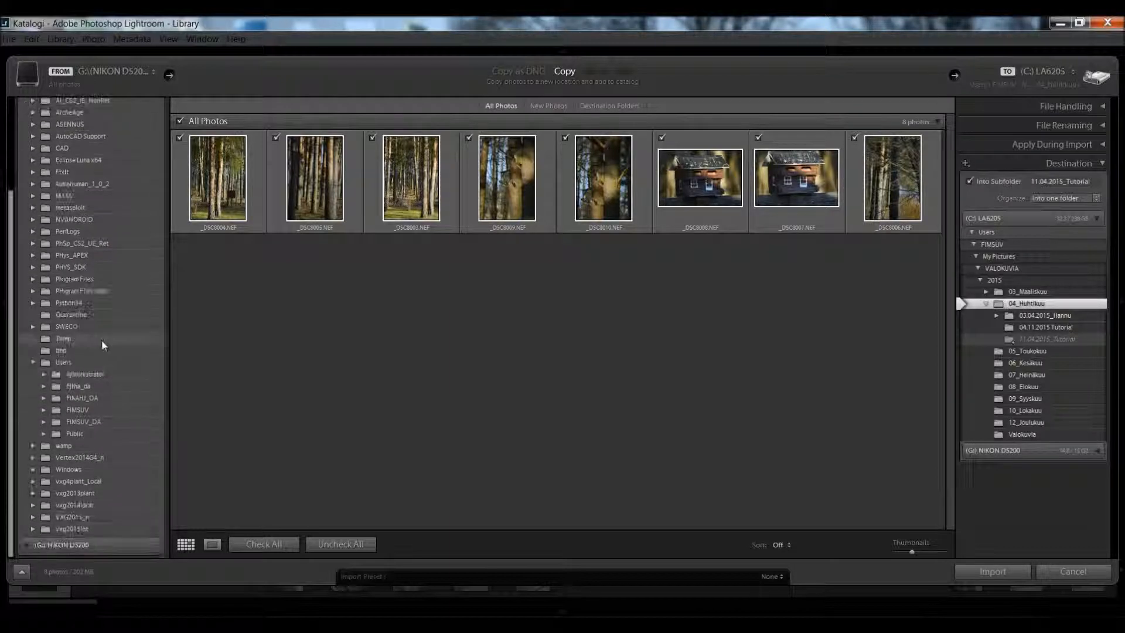
{"action": "left_click", "coordinate": [43, 410]}
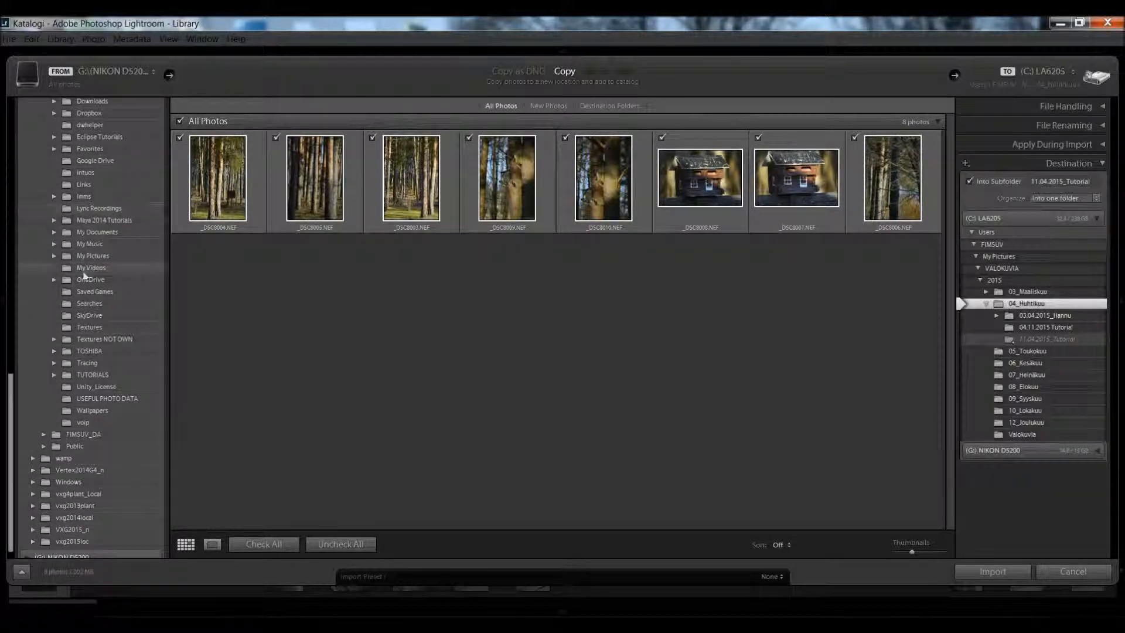
{"action": "left_click", "coordinate": [53, 256]}
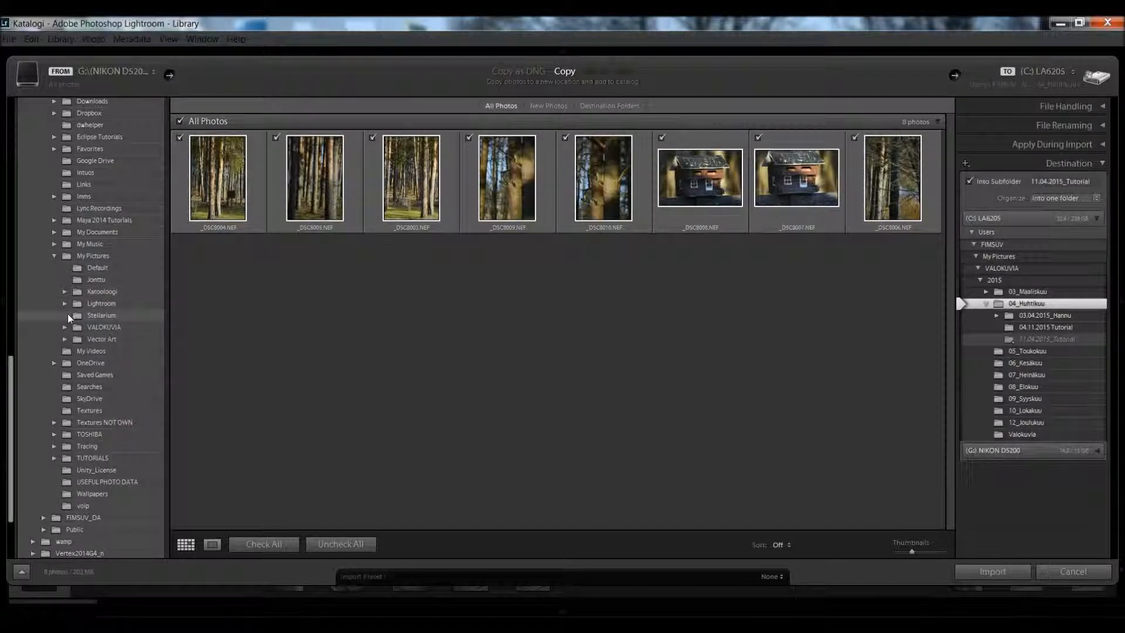
{"action": "left_click", "coordinate": [65, 328]}
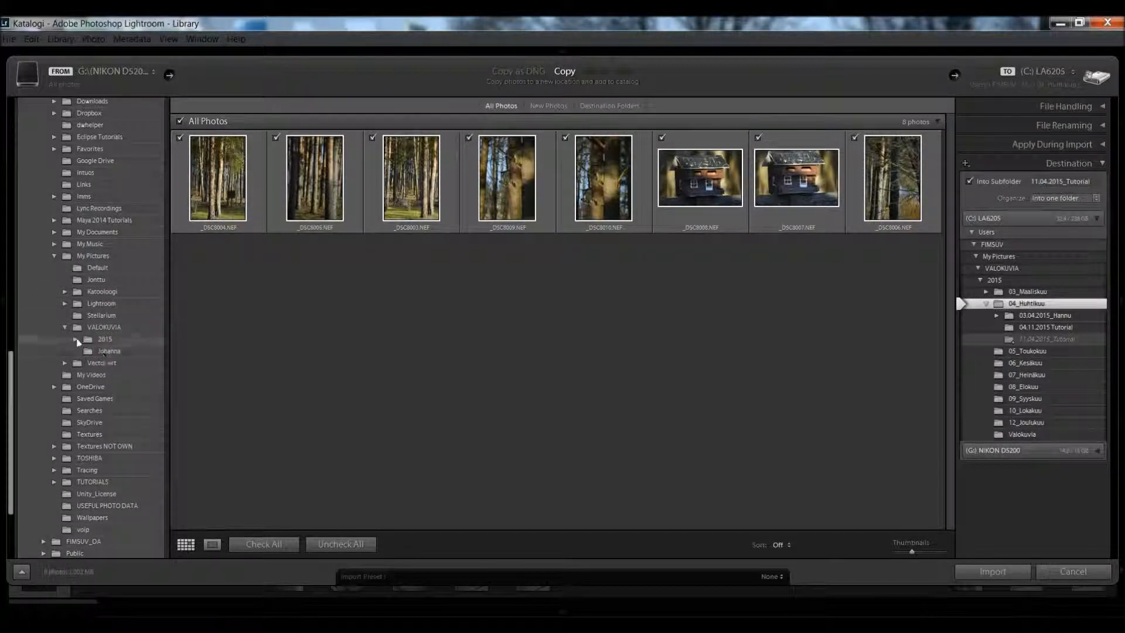
{"action": "left_click", "coordinate": [76, 339]}
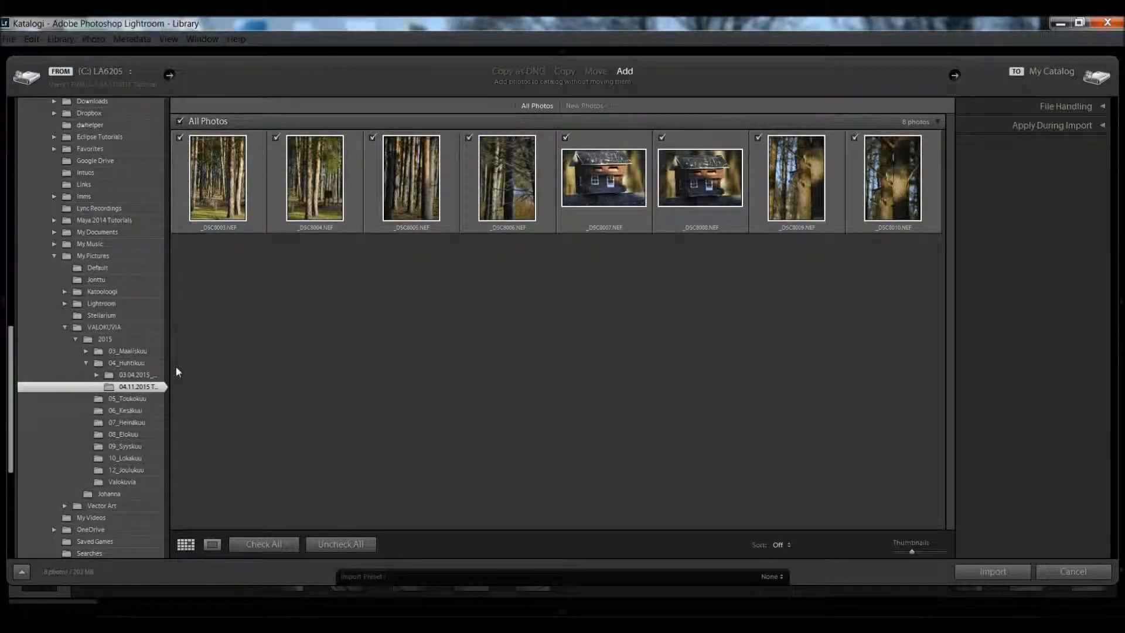
Step: Set the import mode to Add so the eight photos stay in place
{"action": "left_click", "coordinate": [565, 72]}
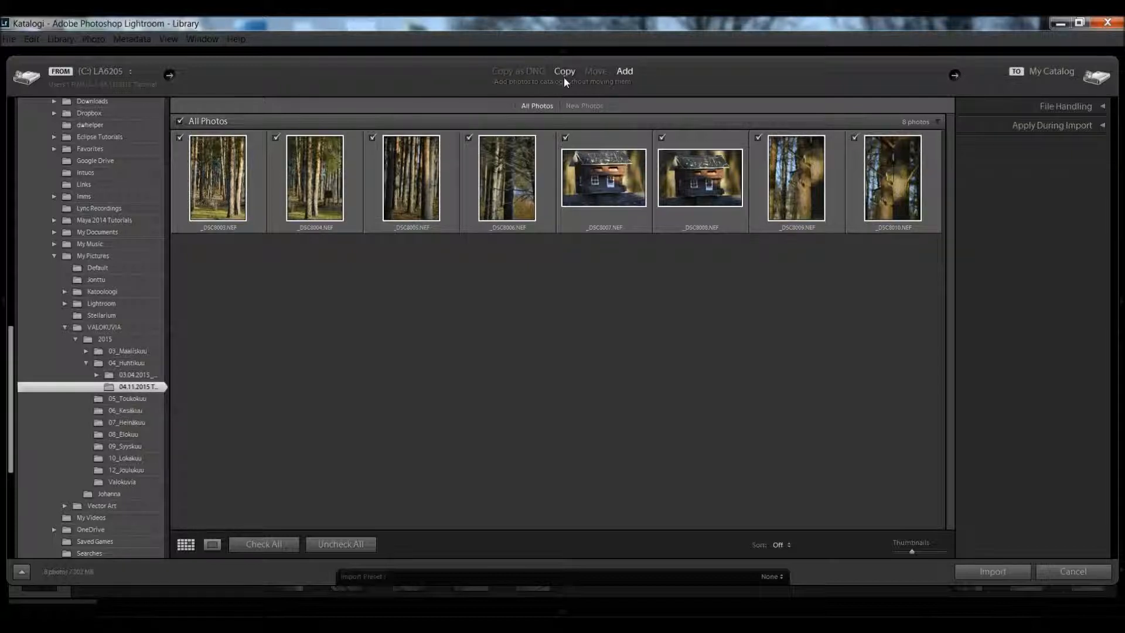
{"action": "left_click", "coordinate": [622, 71]}
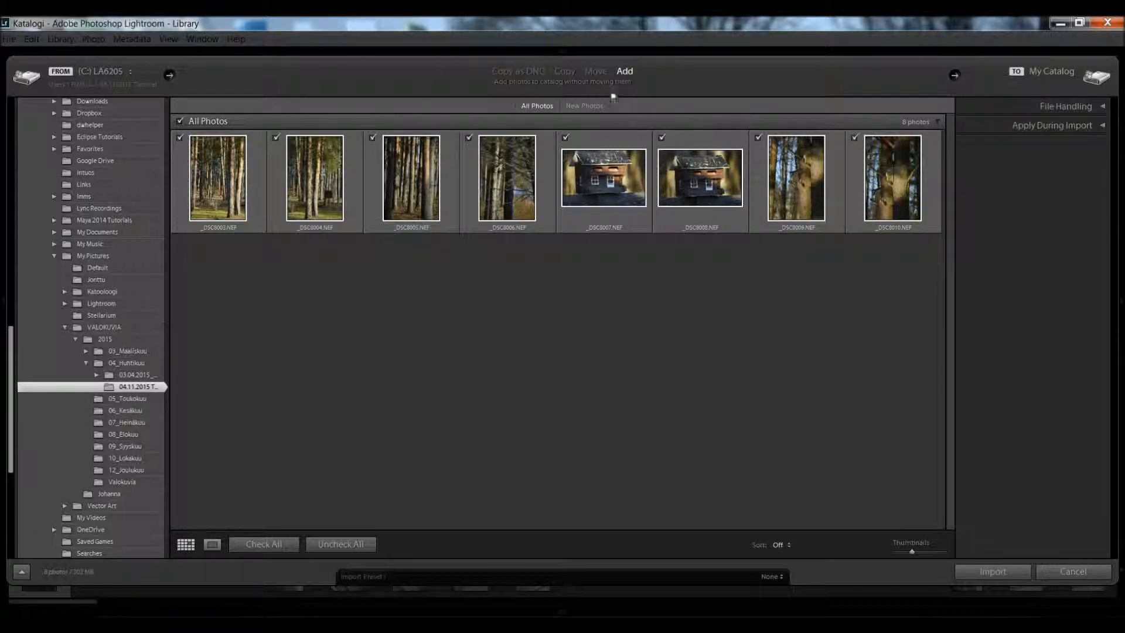
{"action": "mouse_move", "coordinate": [200, 384]}
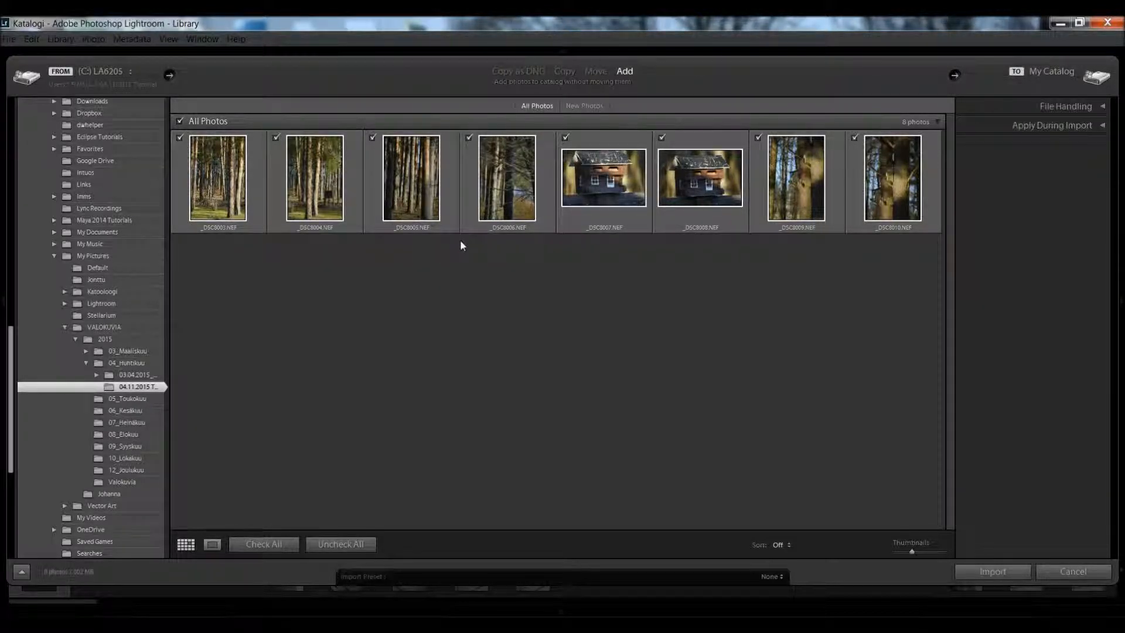
Step: Run the Add import so the eight forest and house photos land under 04.11.2015 Tutorial
{"action": "left_click", "coordinate": [604, 177]}
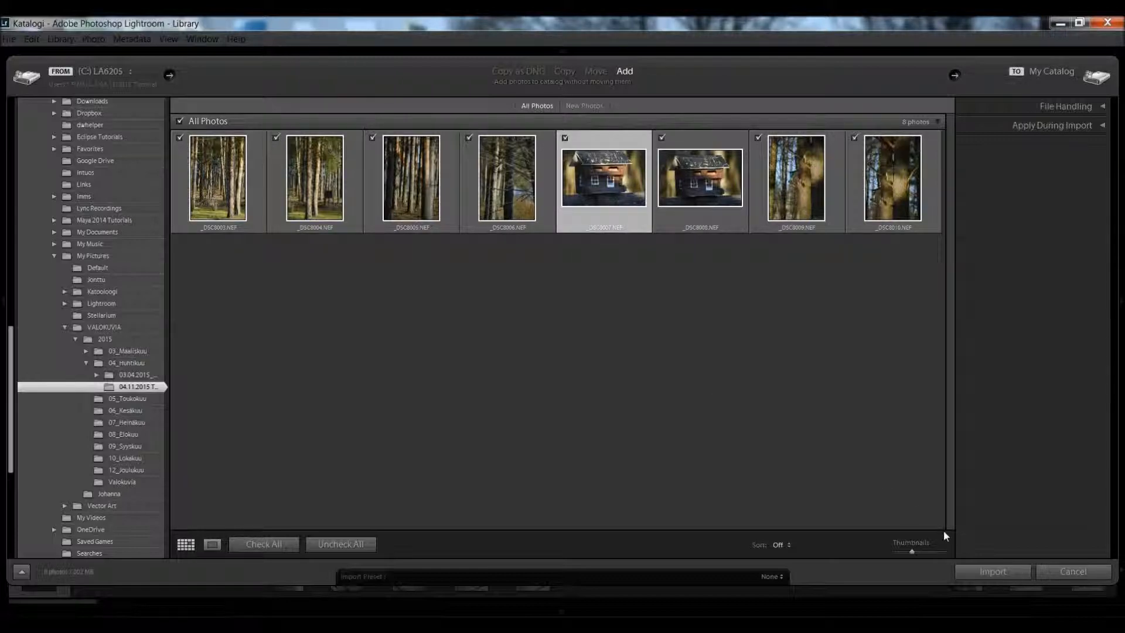
{"action": "left_click", "coordinate": [992, 571]}
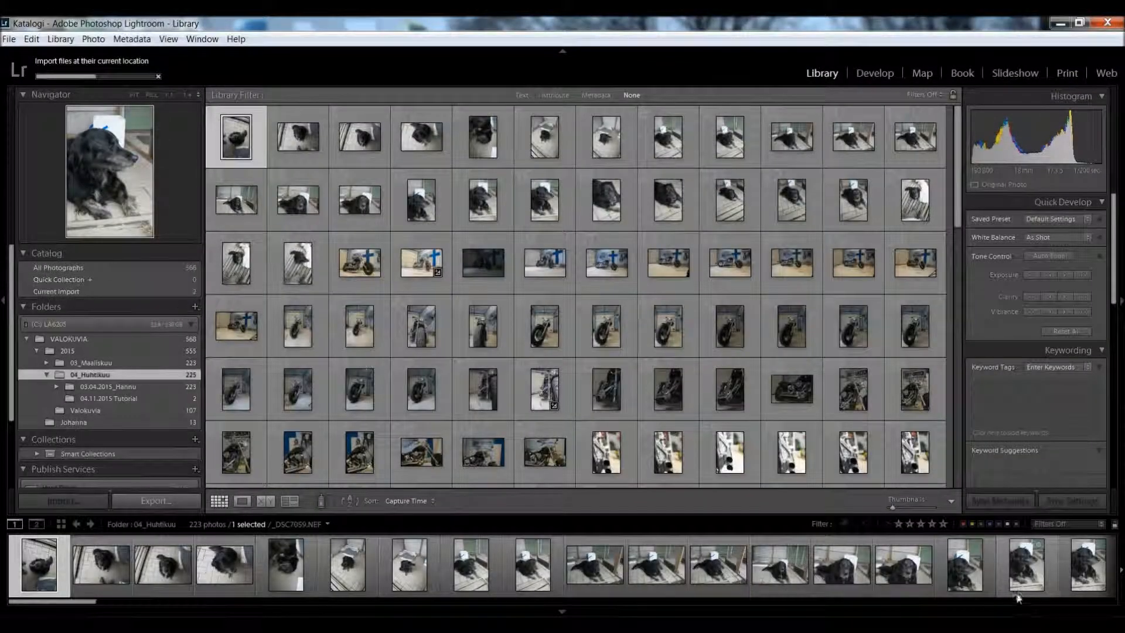
{"action": "left_click", "coordinate": [59, 292]}
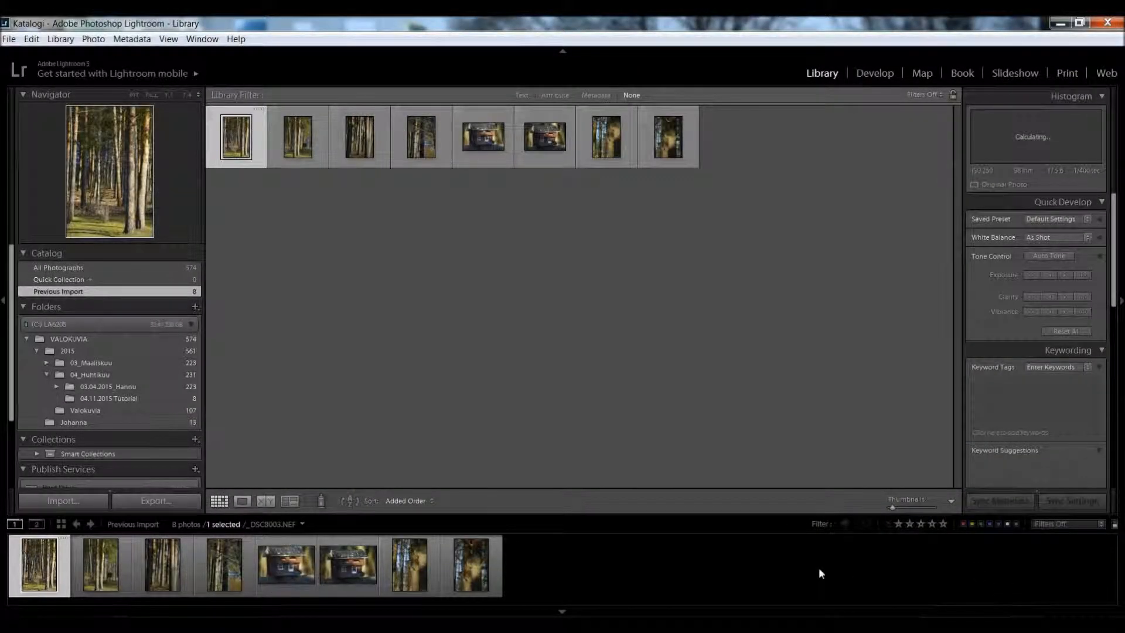